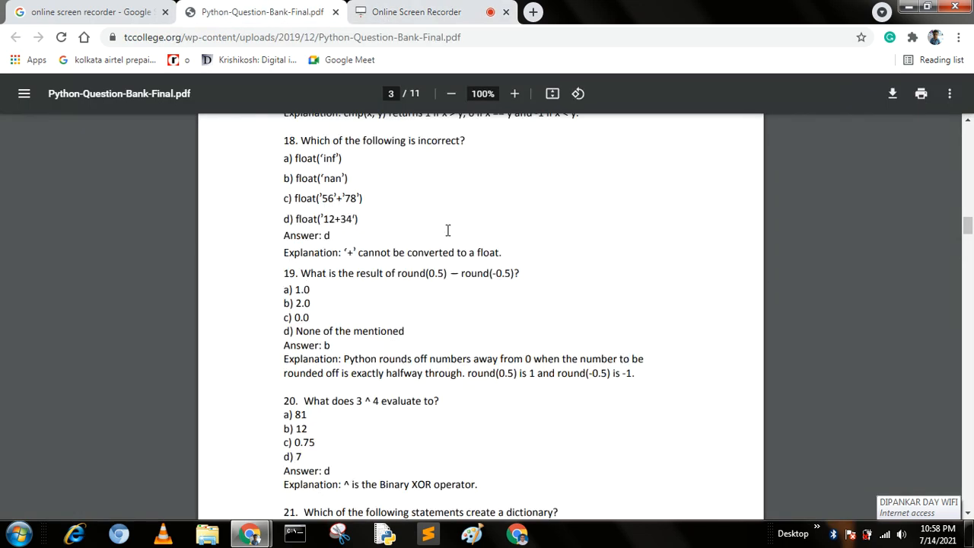
Step: Scroll back up from page 3 to questions 4–6 on page 1
{"action": "scroll", "scroll_direction": "up", "scroll_amount": 3}
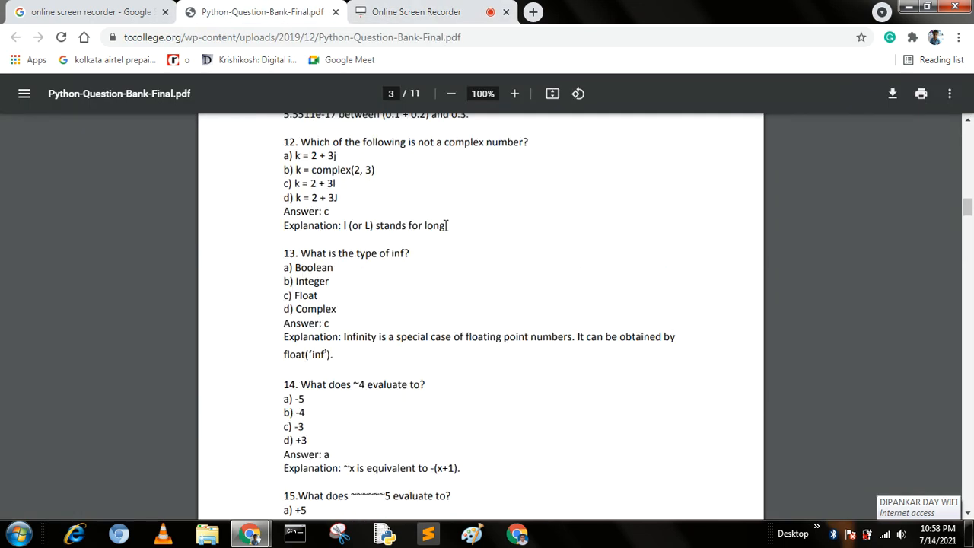
{"action": "scroll", "scroll_direction": "up", "scroll_amount": 3}
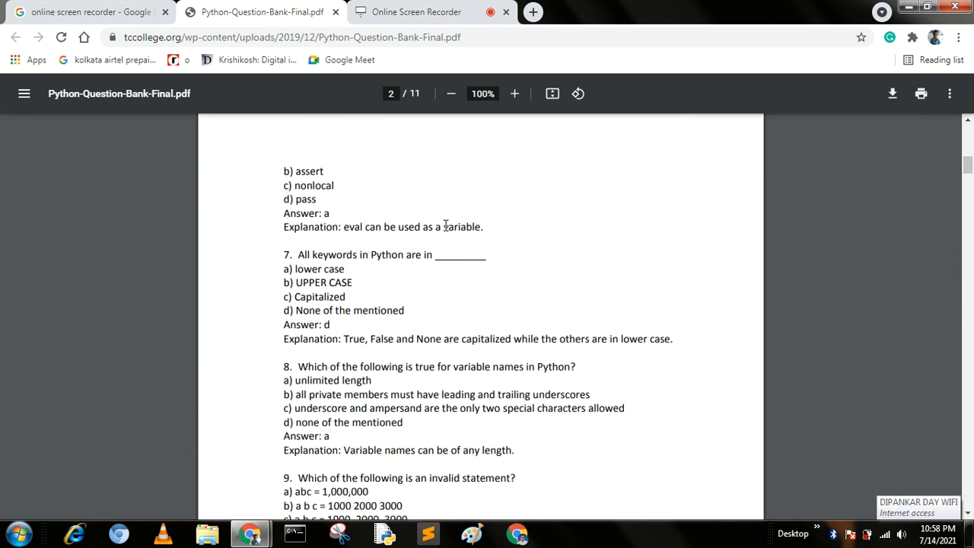
{"action": "scroll", "scroll_direction": "up", "scroll_amount": 3}
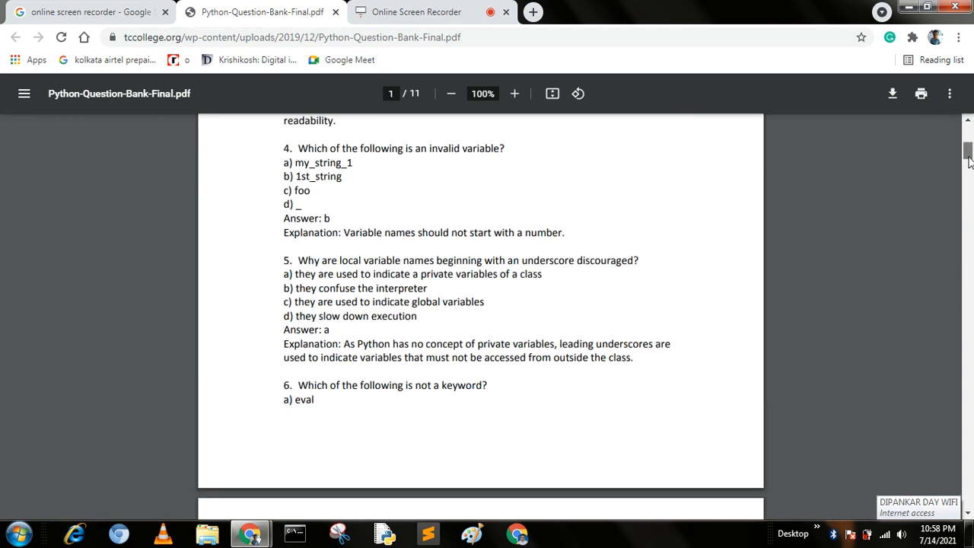
Step: Read from the top of page 1 down through questions 1 to 4 and their explanations
{"action": "scroll", "scroll_direction": "up", "scroll_amount": 3}
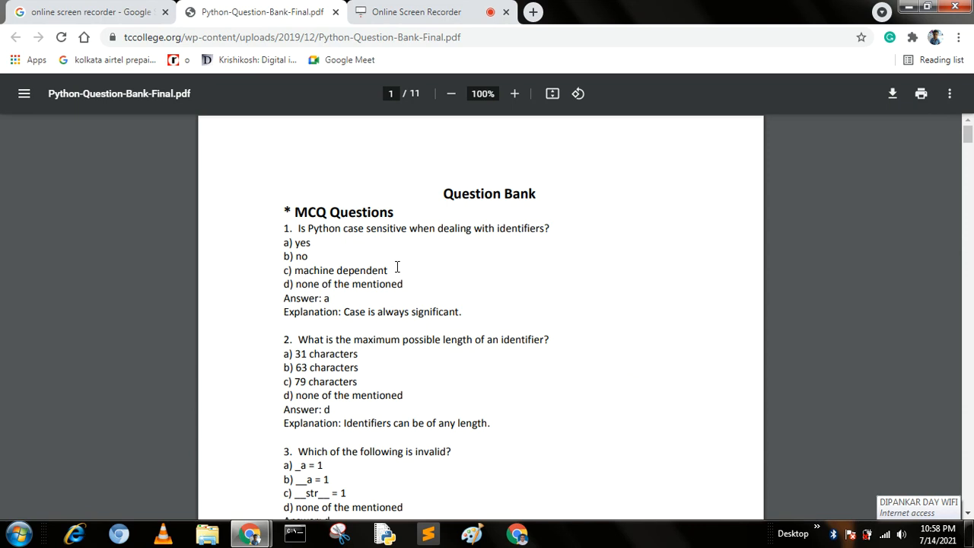
{"action": "mouse_move", "coordinate": [360, 247]}
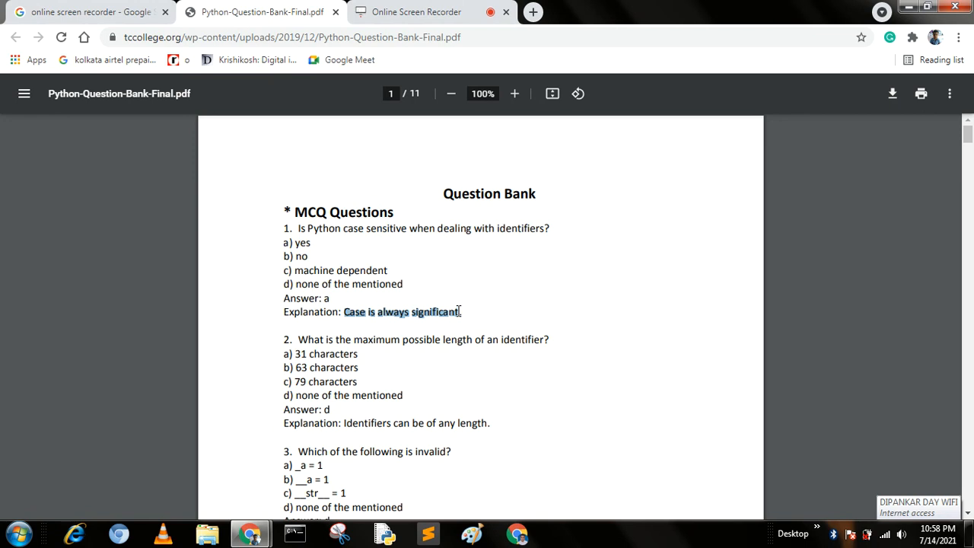
{"action": "scroll", "scroll_direction": "down", "scroll_amount": 3}
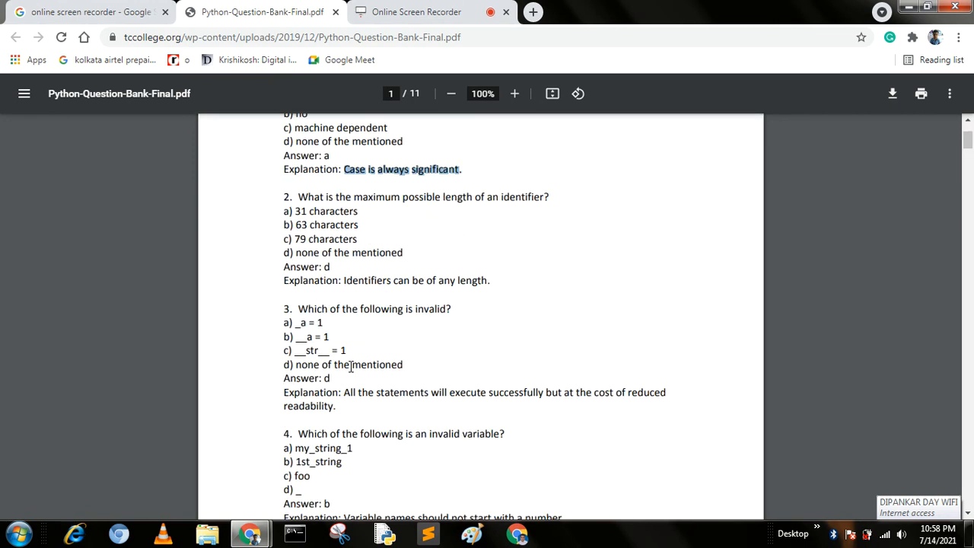
{"action": "scroll", "scroll_direction": "down", "scroll_amount": 3}
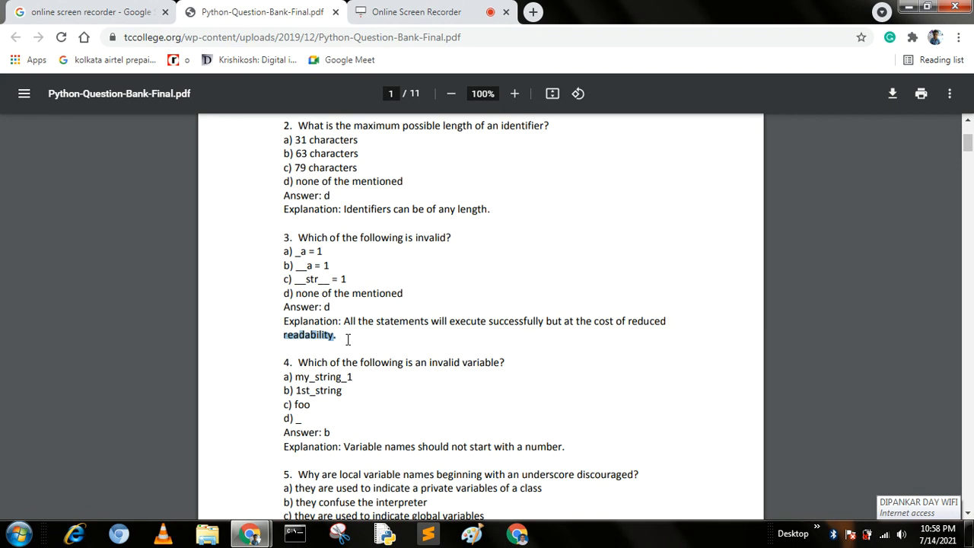
{"action": "scroll", "scroll_direction": "down", "scroll_amount": 3}
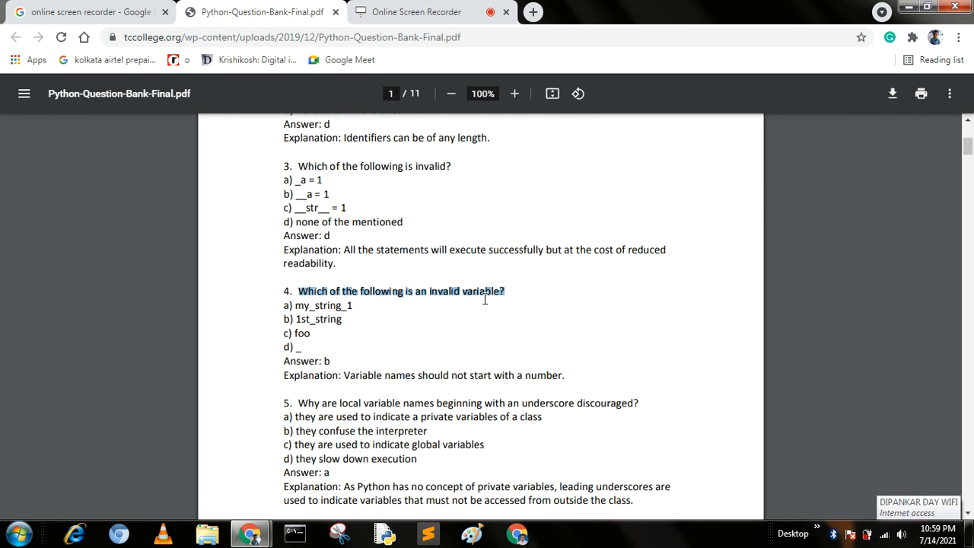
{"action": "mouse_move", "coordinate": [298, 320]}
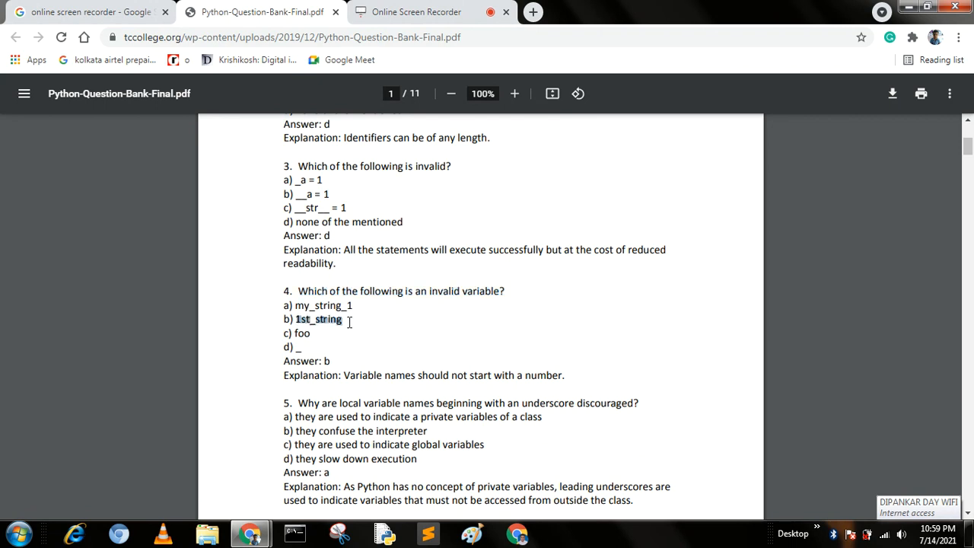
{"action": "scroll", "scroll_direction": "down", "scroll_amount": 3}
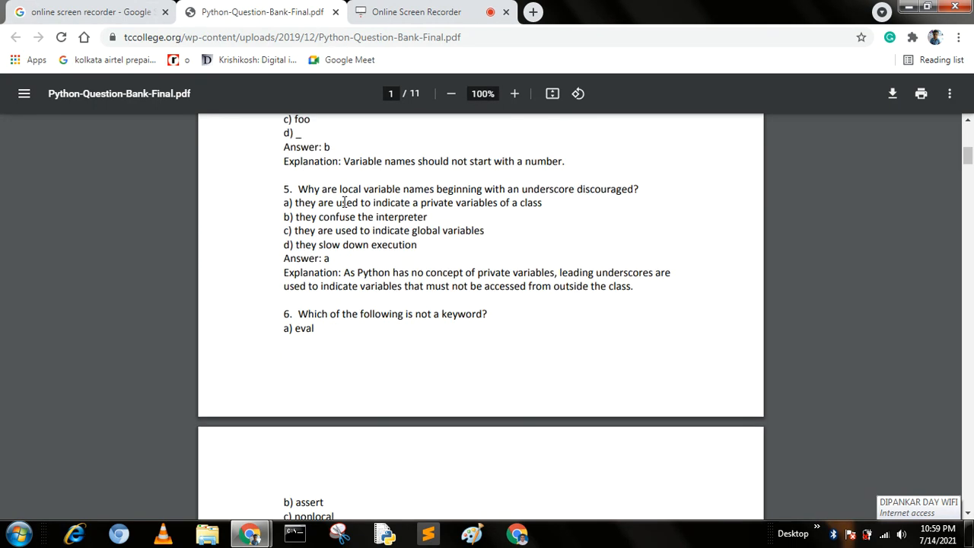
{"action": "mouse_move", "coordinate": [298, 189]}
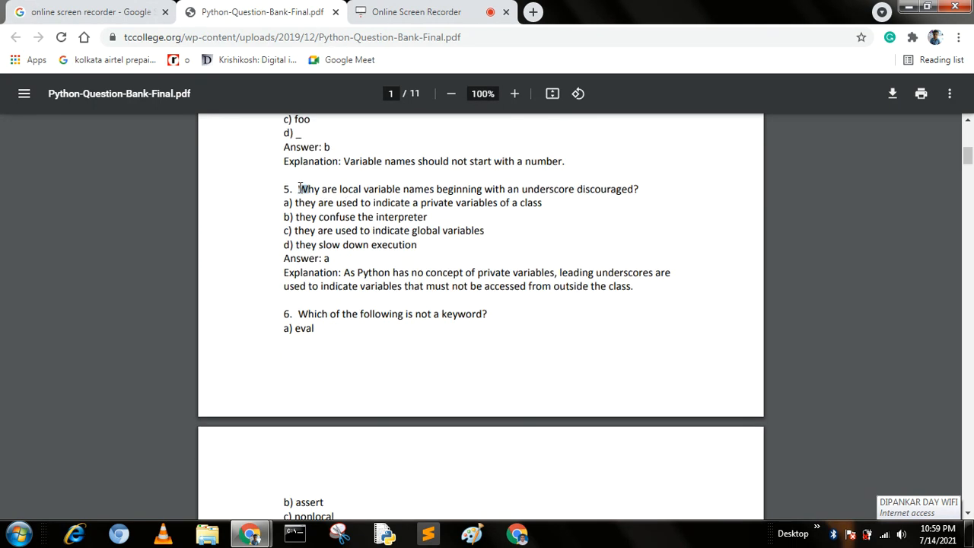
Step: Highlight the wording of question 5, then clear the highlights on it and option a
{"action": "left_click_drag", "start_coordinate": [299, 189], "coordinate": [484, 189]}
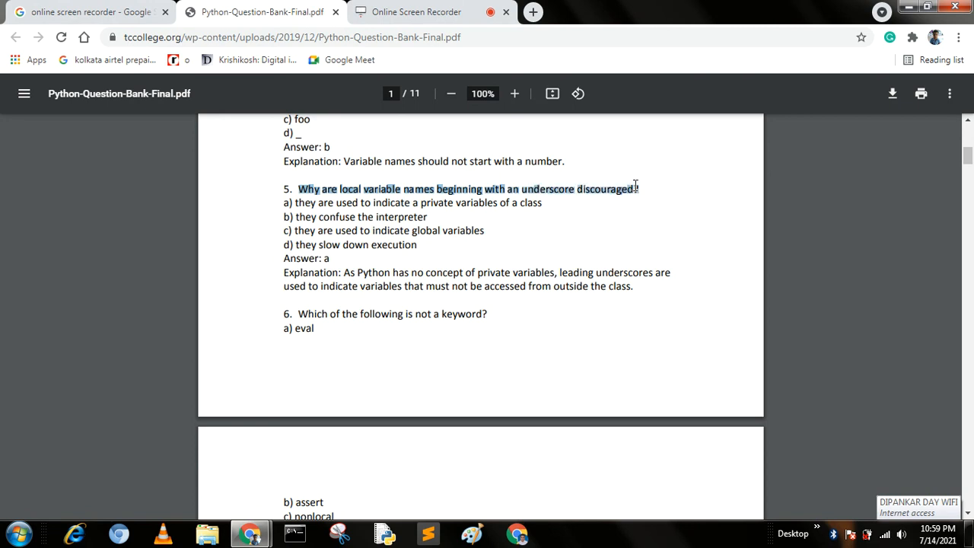
{"action": "left_click", "coordinate": [295, 204]}
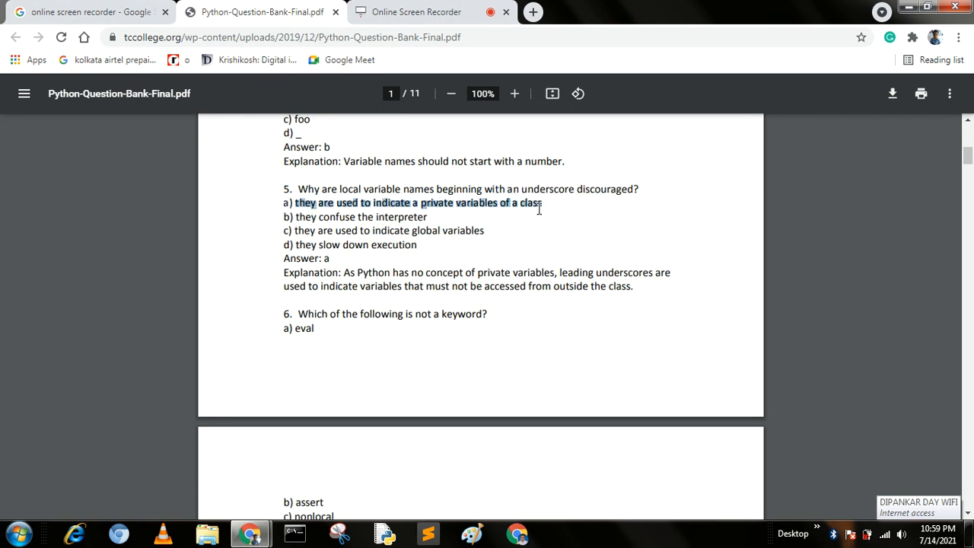
{"action": "left_click", "coordinate": [349, 272]}
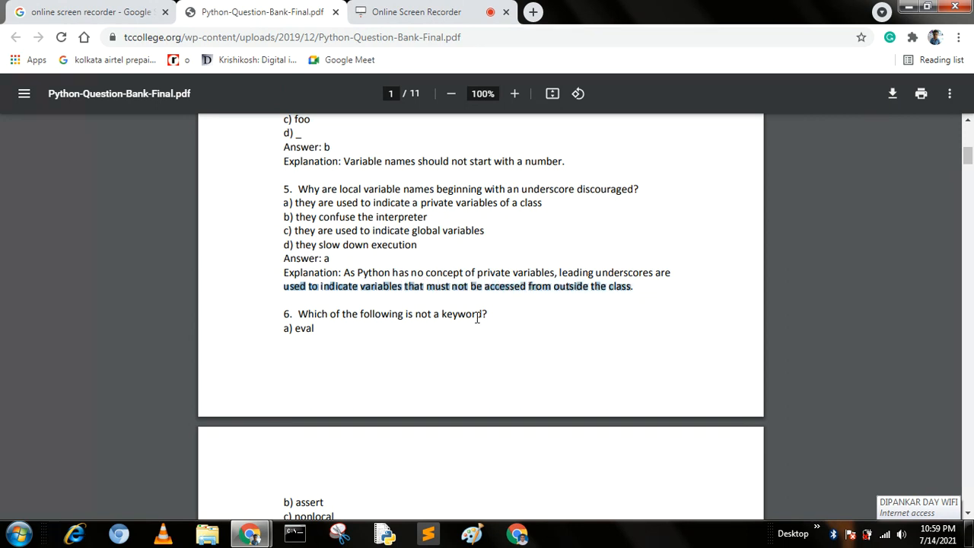
Step: Move onto page 2 and pick out the word Capitalized in question 7
{"action": "scroll", "scroll_direction": "down", "scroll_amount": 3}
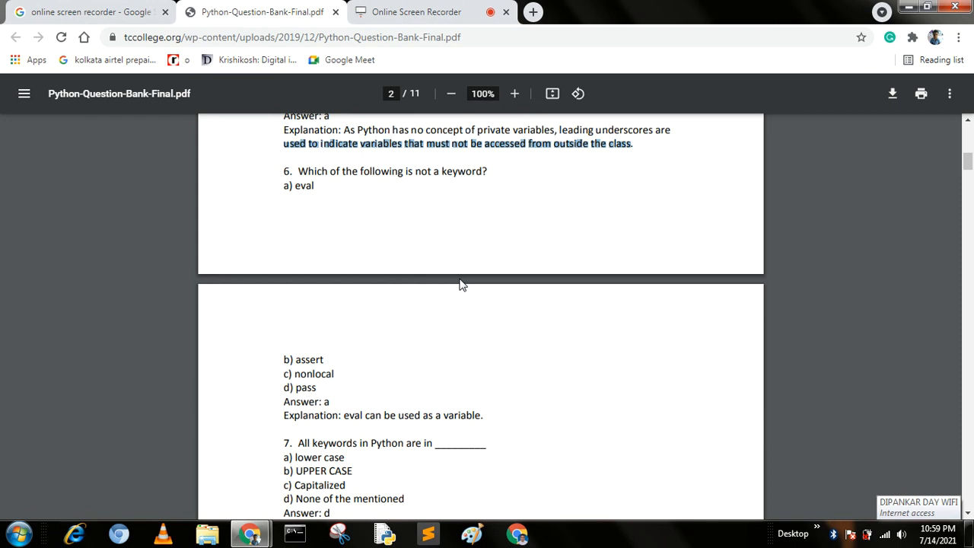
{"action": "scroll", "scroll_direction": "down", "scroll_amount": 3}
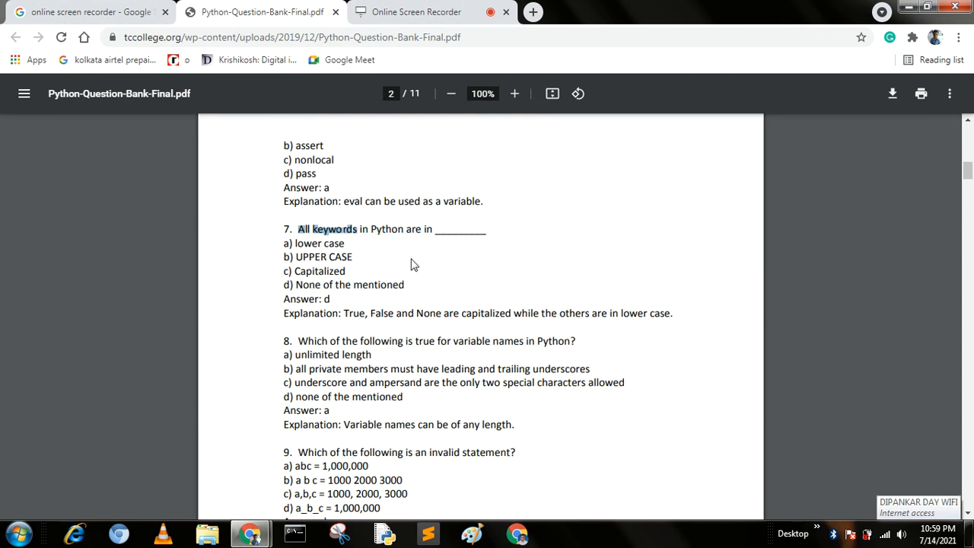
{"action": "mouse_move", "coordinate": [297, 256]}
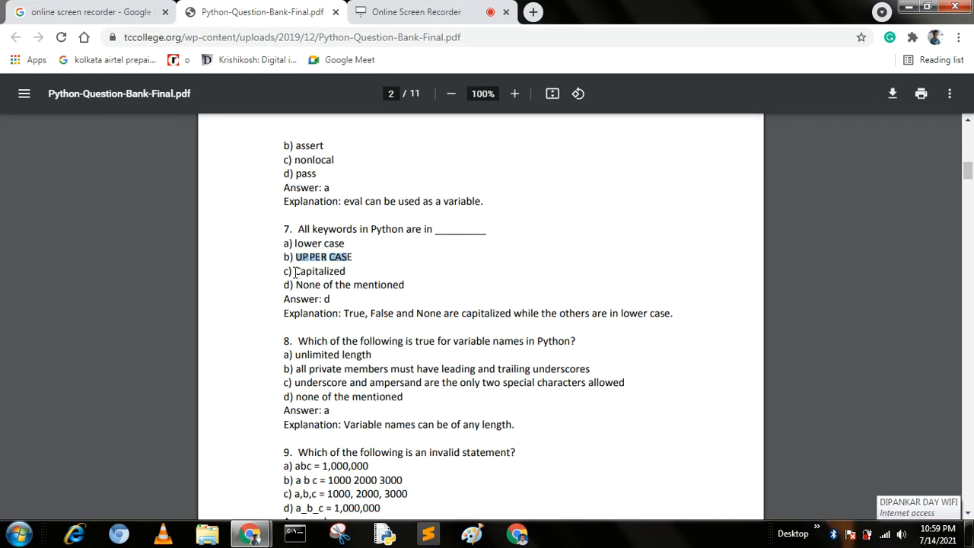
{"action": "double_click", "coordinate": [320, 271]}
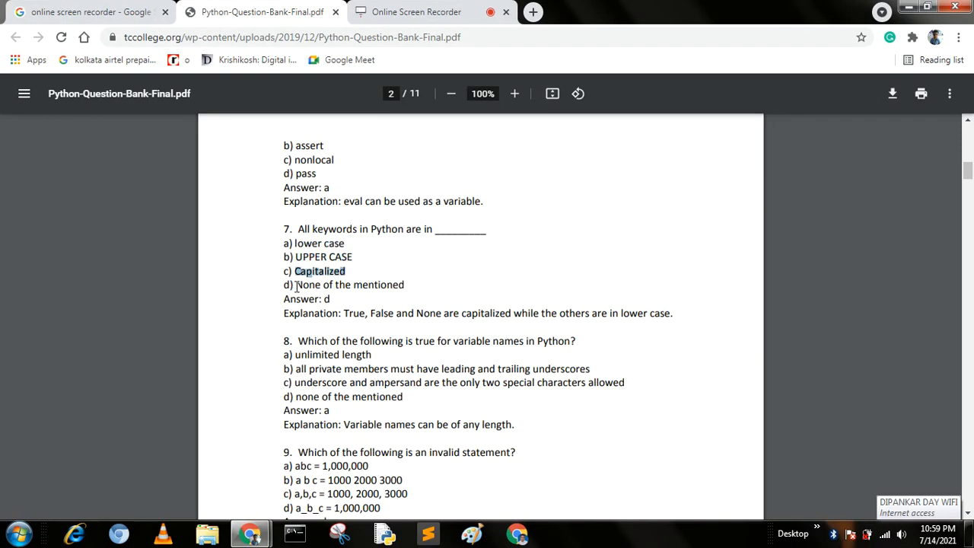
{"action": "double_click", "coordinate": [348, 285]}
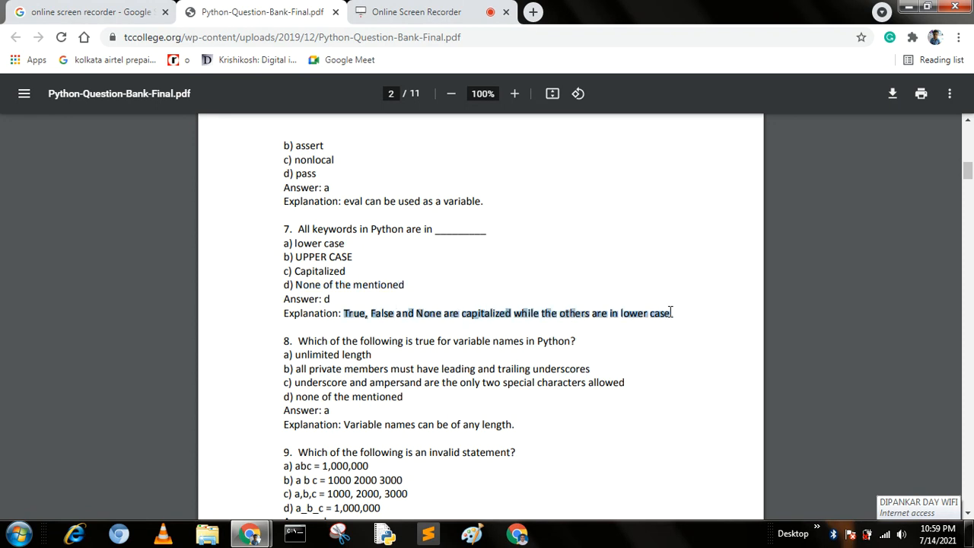
Step: Continue down page 2 to questions 9 to 11
{"action": "scroll", "scroll_direction": "down", "scroll_amount": 3}
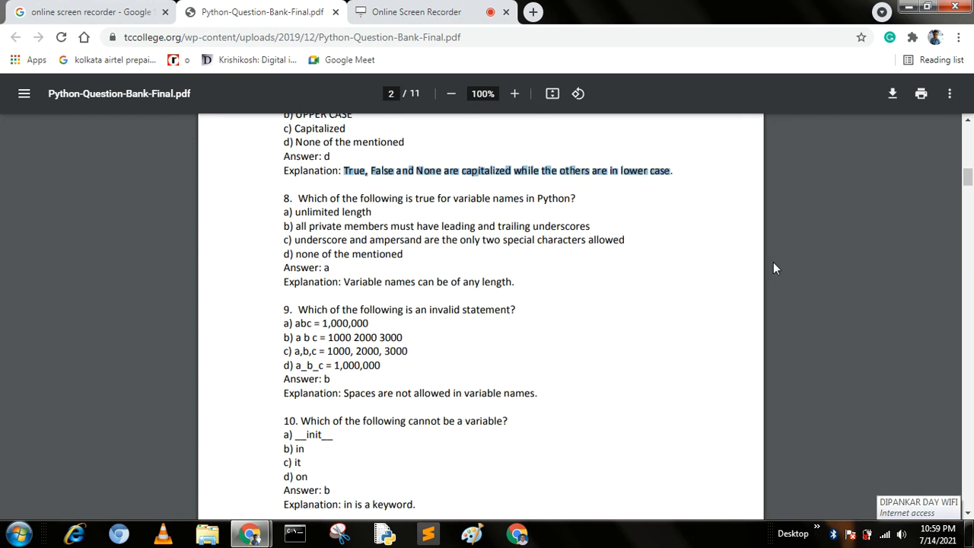
{"action": "scroll", "scroll_direction": "down", "scroll_amount": 3}
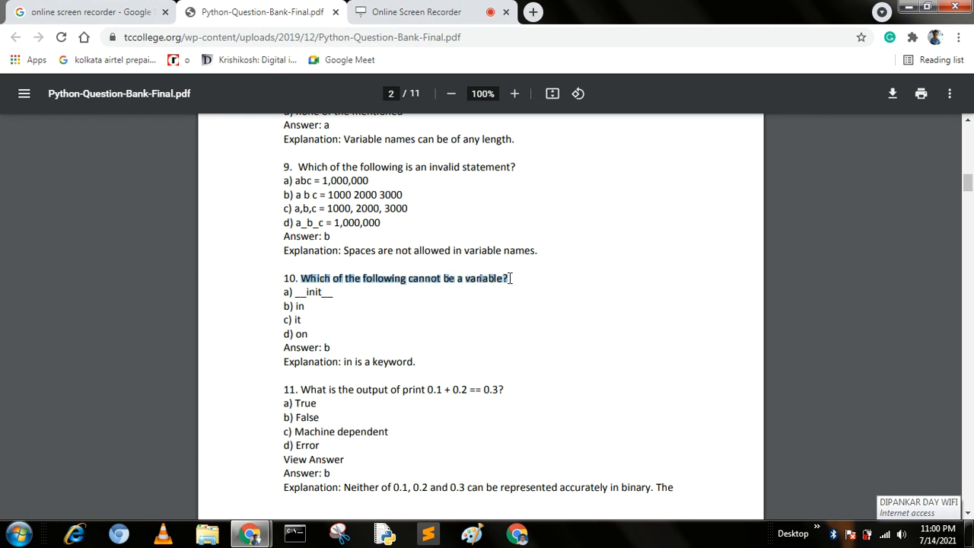
{"action": "mouse_move", "coordinate": [296, 299]}
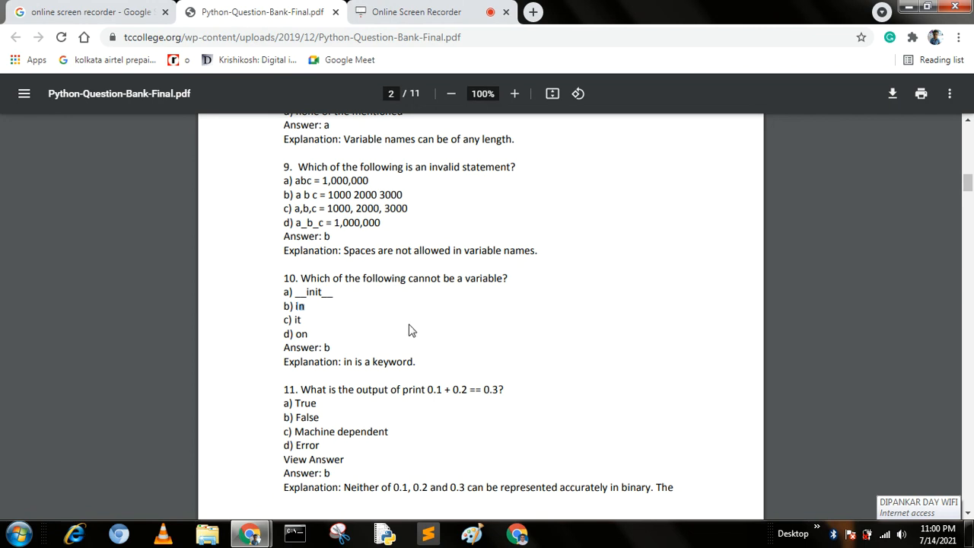
Step: Reach question 13 and its float('inf') explanation, then clear its marking
{"action": "scroll", "scroll_direction": "down", "scroll_amount": 3}
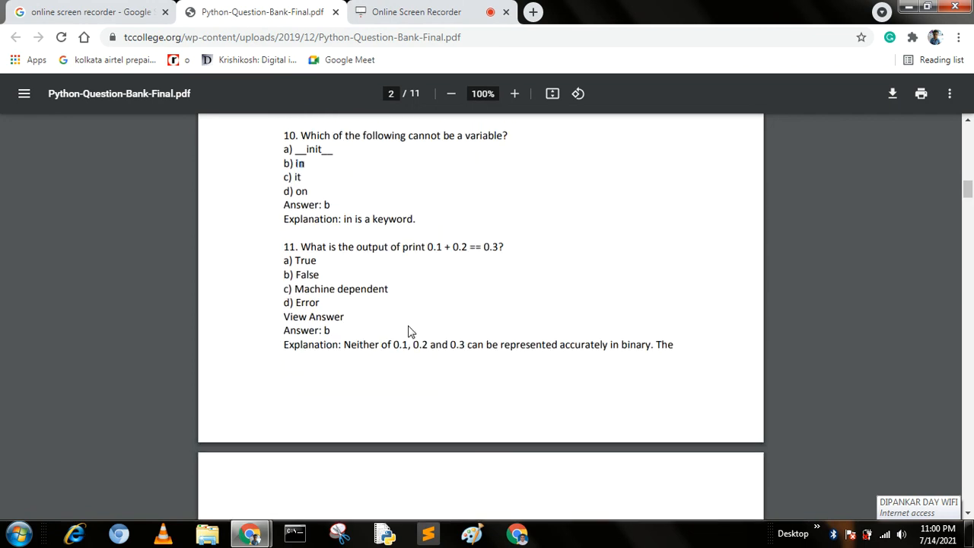
{"action": "scroll", "scroll_direction": "down", "scroll_amount": 3}
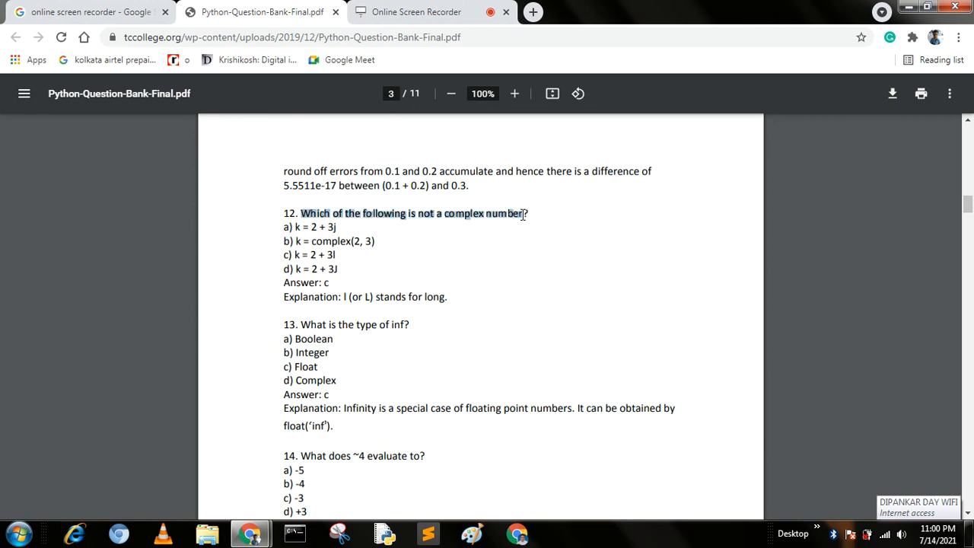
{"action": "mouse_move", "coordinate": [289, 256]}
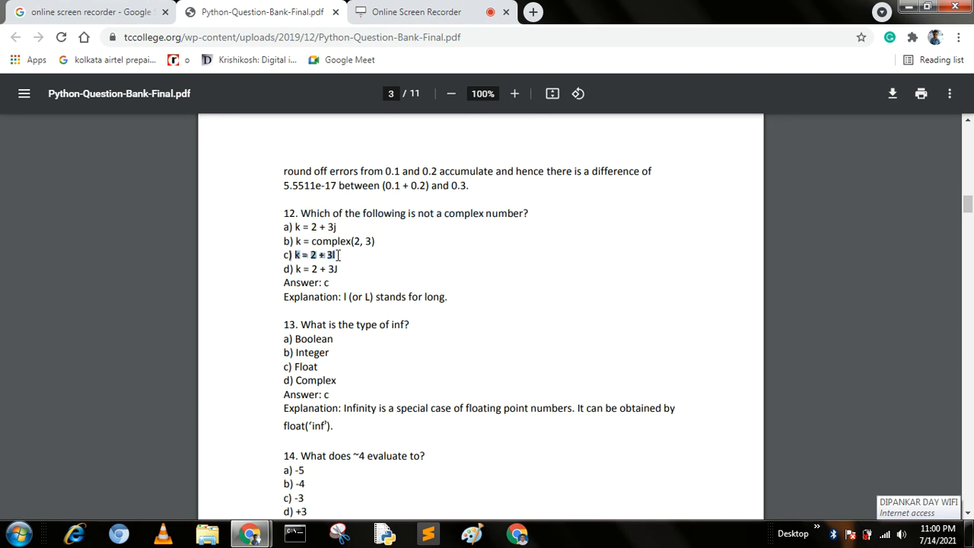
{"action": "mouse_move", "coordinate": [344, 262]}
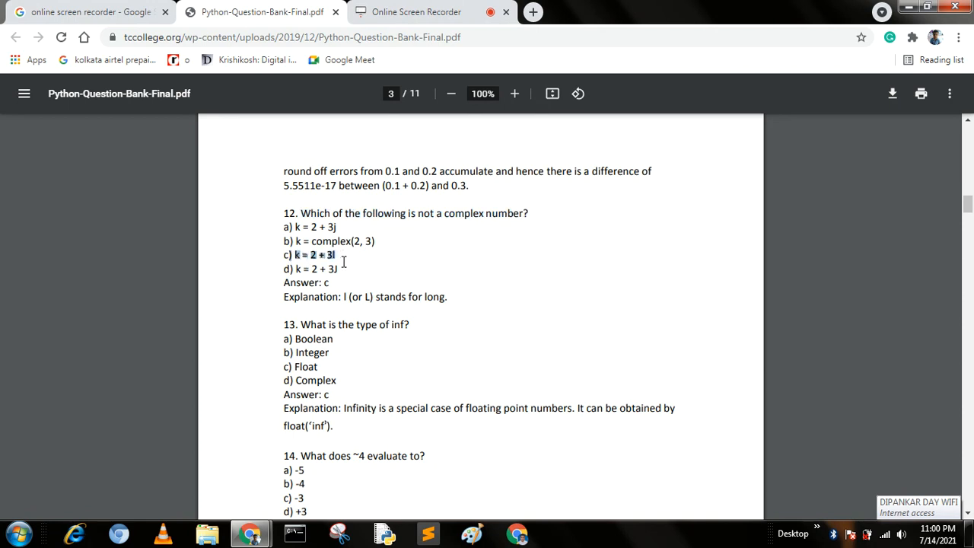
{"action": "mouse_move", "coordinate": [344, 297]}
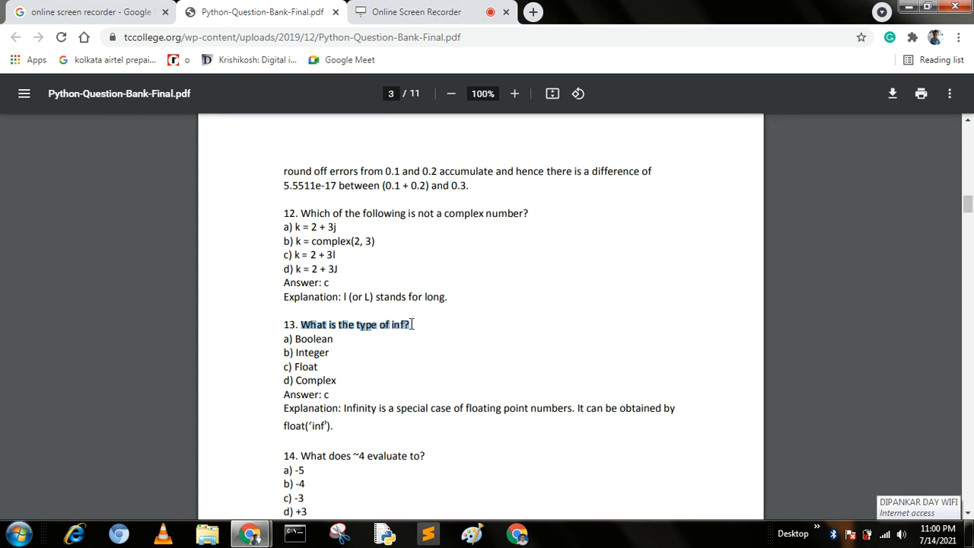
{"action": "left_click", "coordinate": [326, 367]}
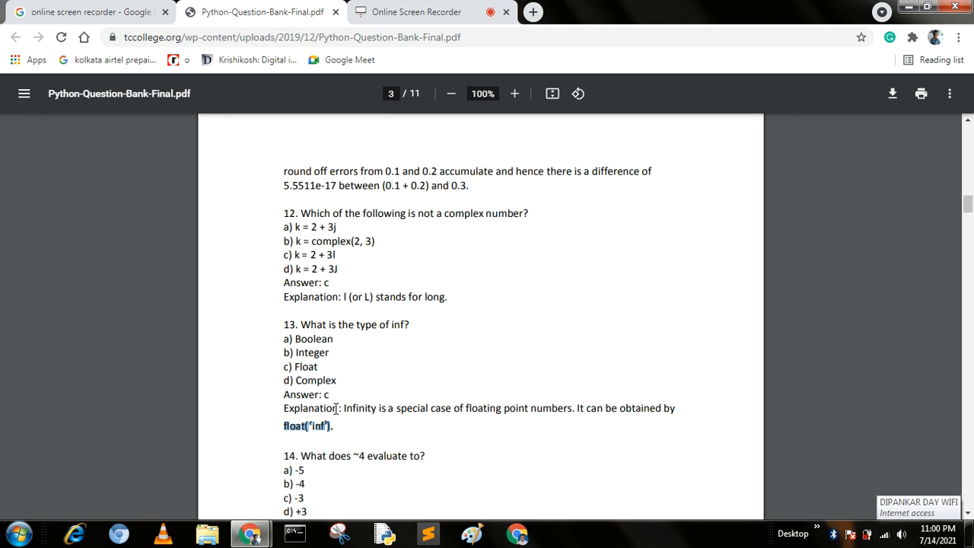
Step: Read down past question 16 onto page 4 at questions 17 to 19
{"action": "scroll", "scroll_direction": "down", "scroll_amount": 3}
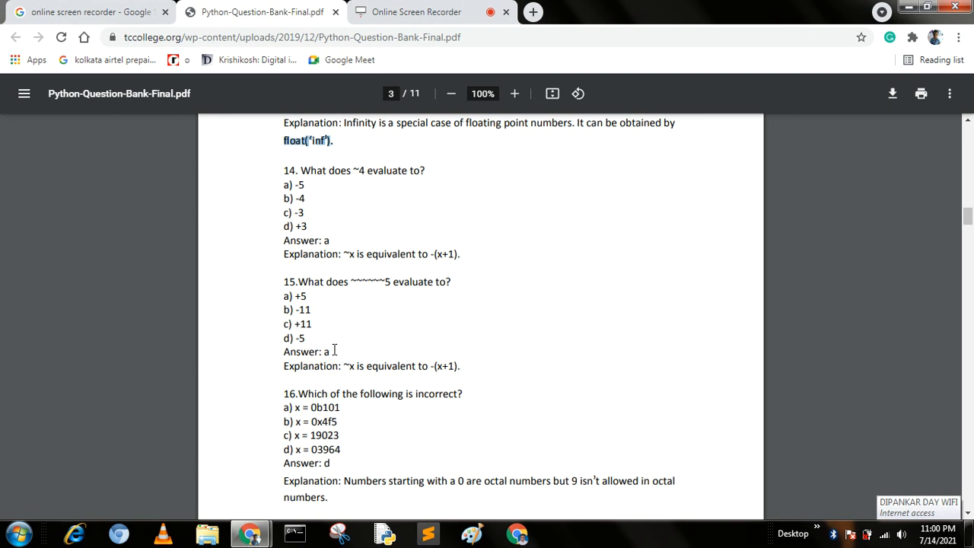
{"action": "mouse_move", "coordinate": [350, 345]}
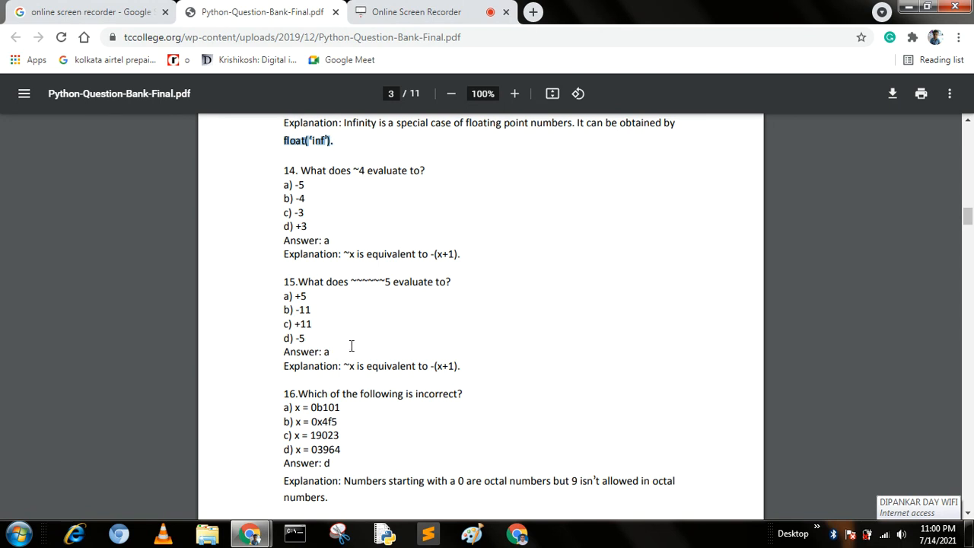
{"action": "scroll", "scroll_direction": "down", "scroll_amount": 3}
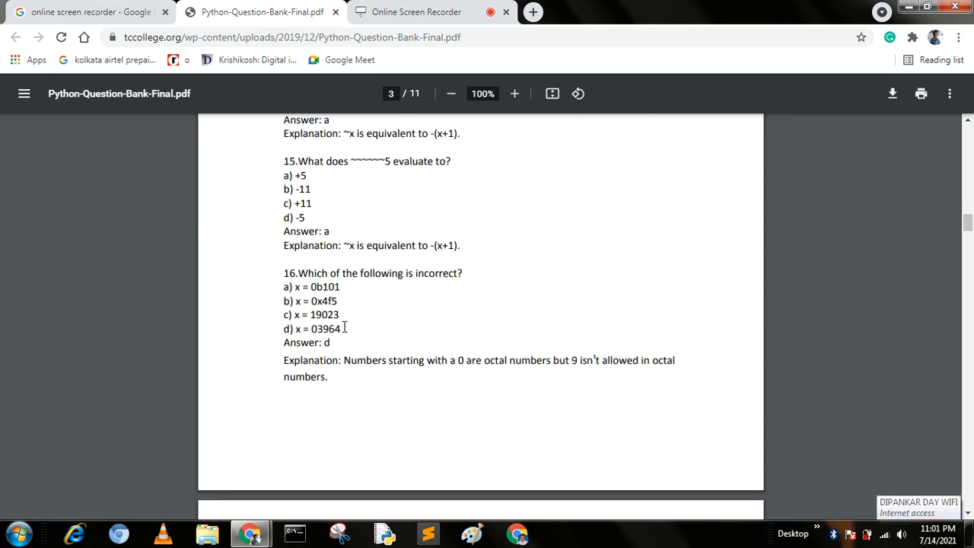
{"action": "scroll", "scroll_direction": "down", "scroll_amount": 3}
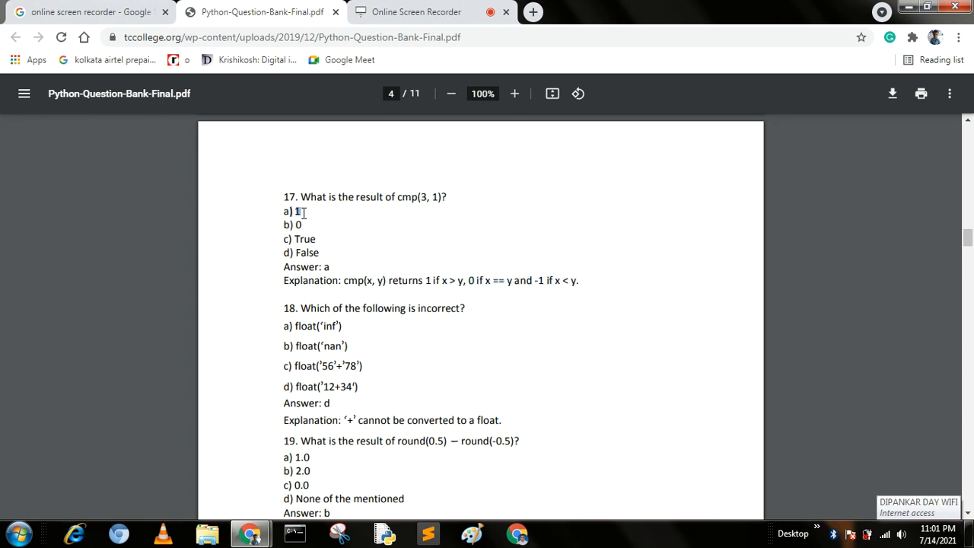
Step: Scroll down page 4 through dictionary questions 18 to 21
{"action": "scroll", "scroll_direction": "down", "scroll_amount": 3}
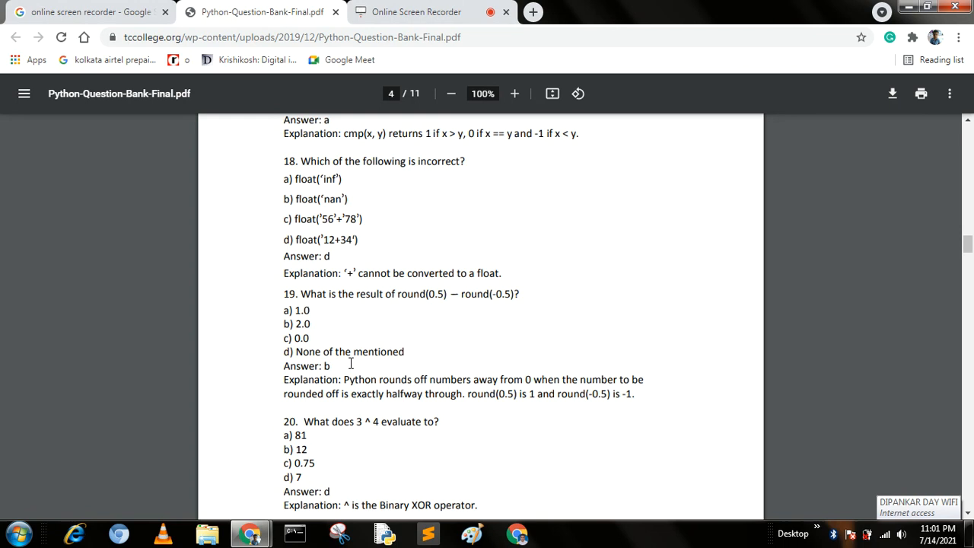
{"action": "scroll", "scroll_direction": "down", "scroll_amount": 3}
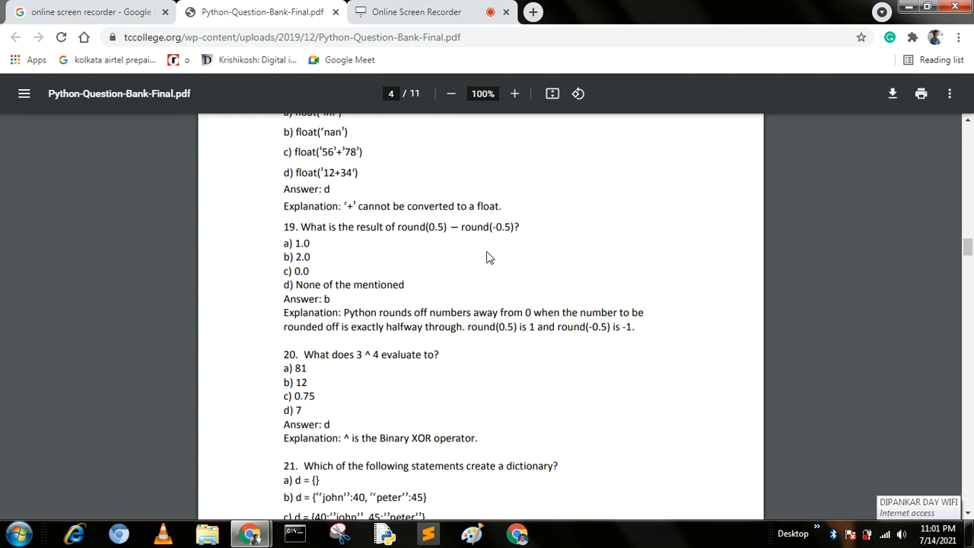
{"action": "scroll", "scroll_direction": "down", "scroll_amount": 3}
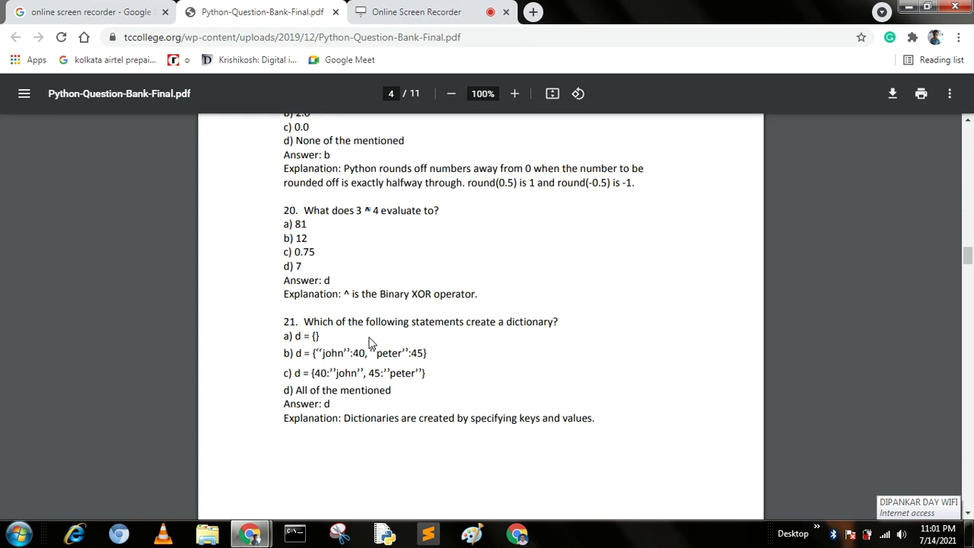
Step: Read through dictionary questions 22 to 25 on page 5 and reach tuple questions 26–27 on page 6
{"action": "scroll", "scroll_direction": "down", "scroll_amount": 3}
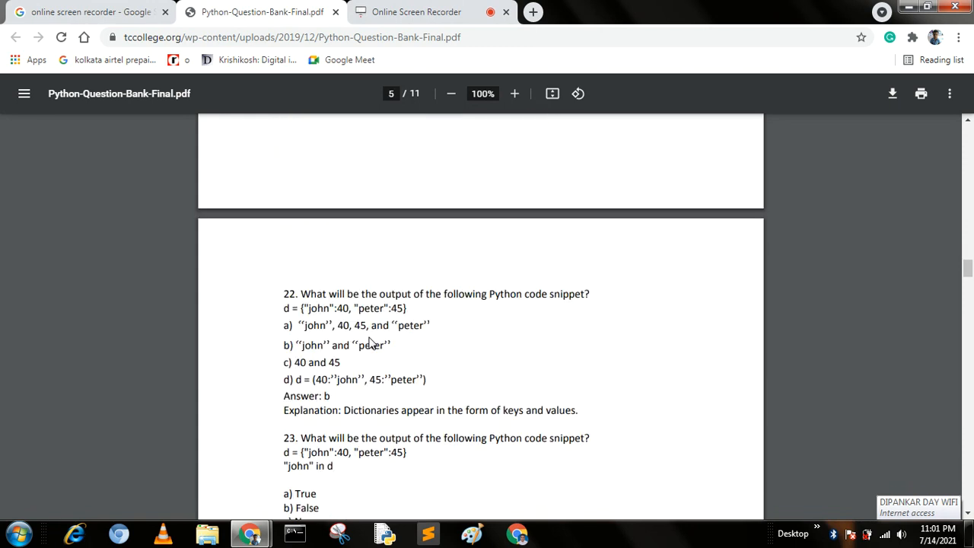
{"action": "scroll", "scroll_direction": "down", "scroll_amount": 3}
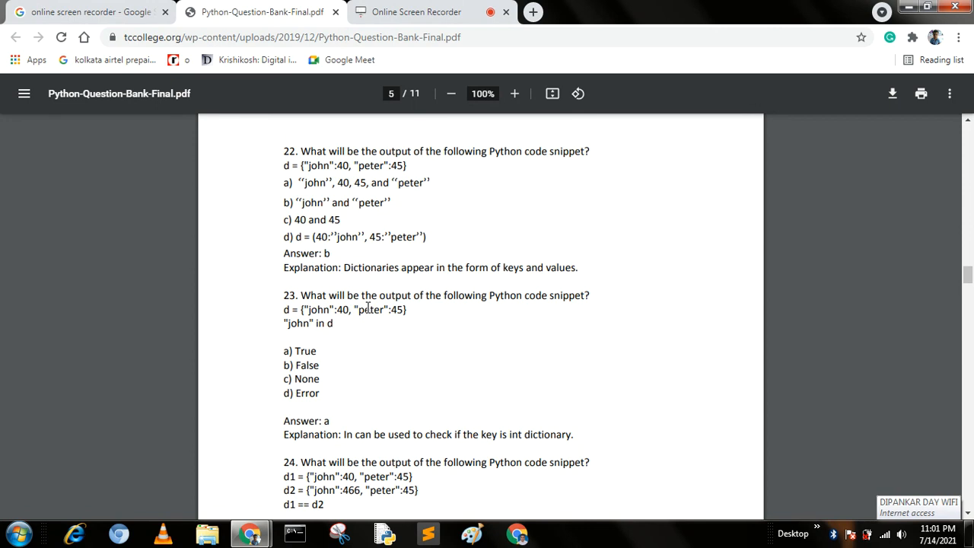
{"action": "mouse_move", "coordinate": [305, 296]}
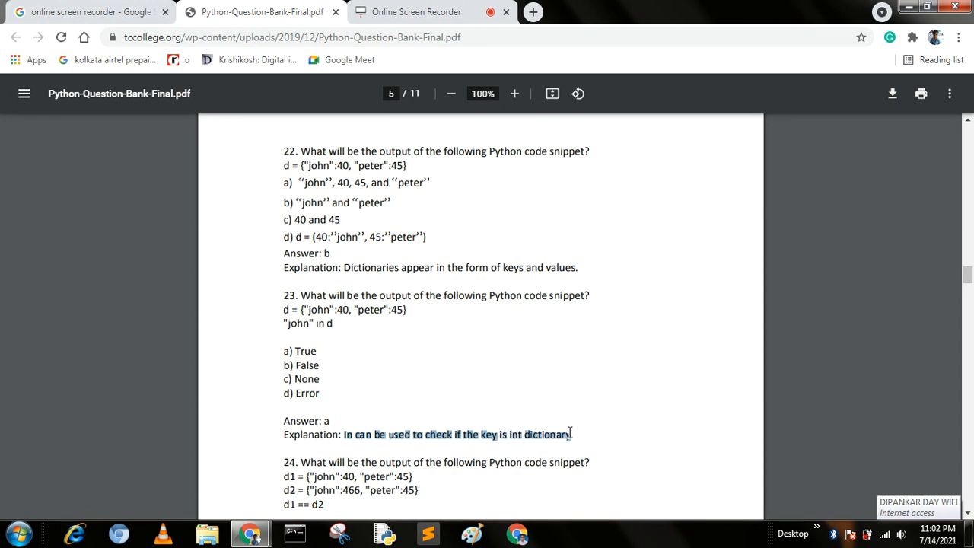
{"action": "scroll", "scroll_direction": "down", "scroll_amount": 3}
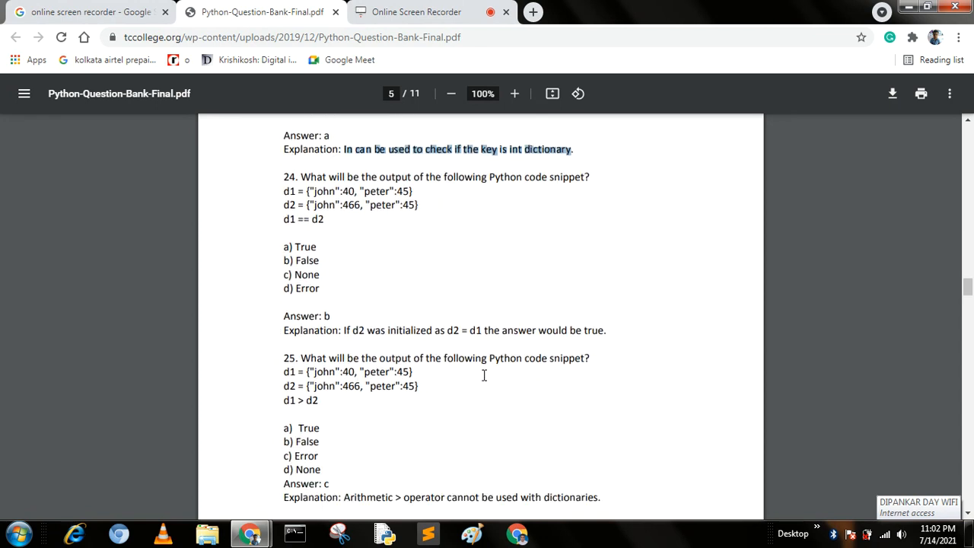
{"action": "scroll", "scroll_direction": "down", "scroll_amount": 3}
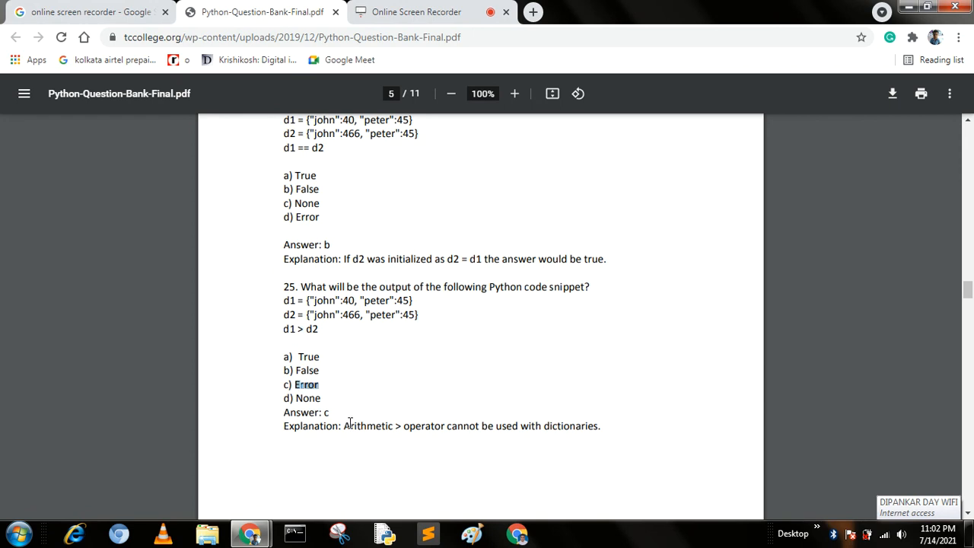
{"action": "scroll", "scroll_direction": "down", "scroll_amount": 3}
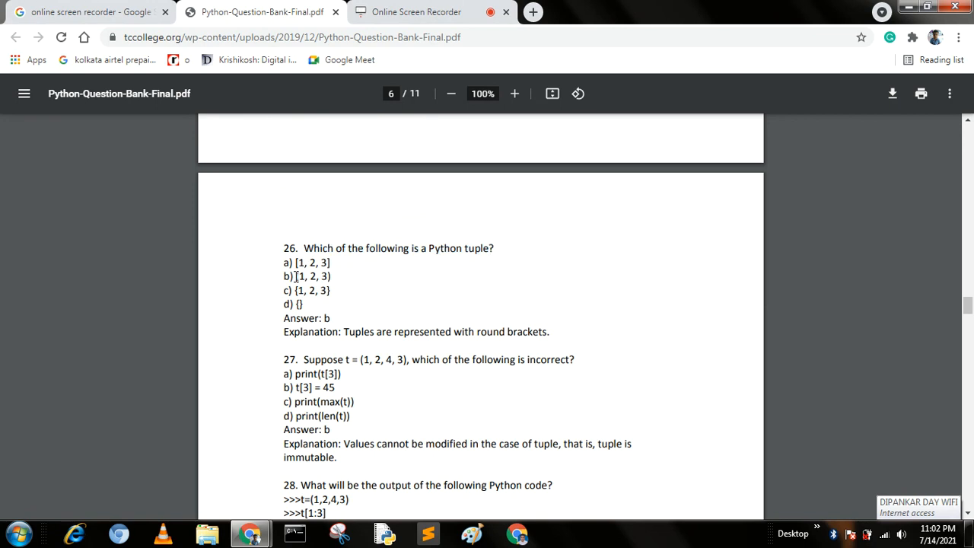
Step: Mark the correct tuple option (1, 2, 3) for question 26 and read on
{"action": "double_click", "coordinate": [312, 276]}
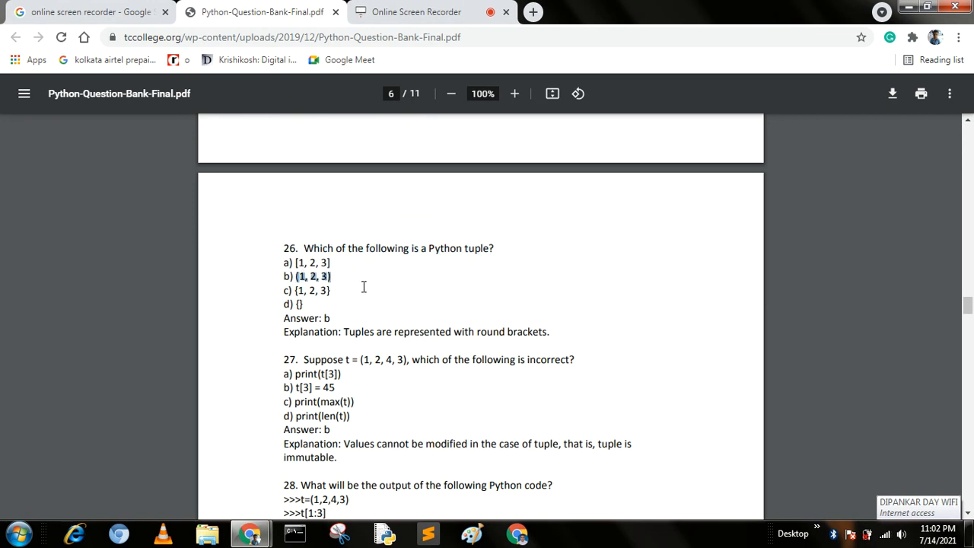
{"action": "scroll", "scroll_direction": "down", "scroll_amount": 3}
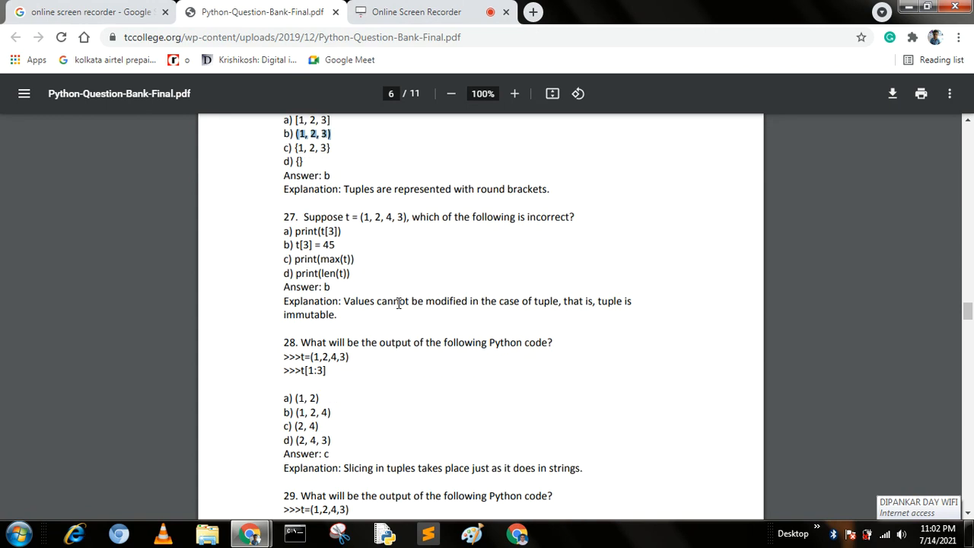
{"action": "scroll", "scroll_direction": "down", "scroll_amount": 3}
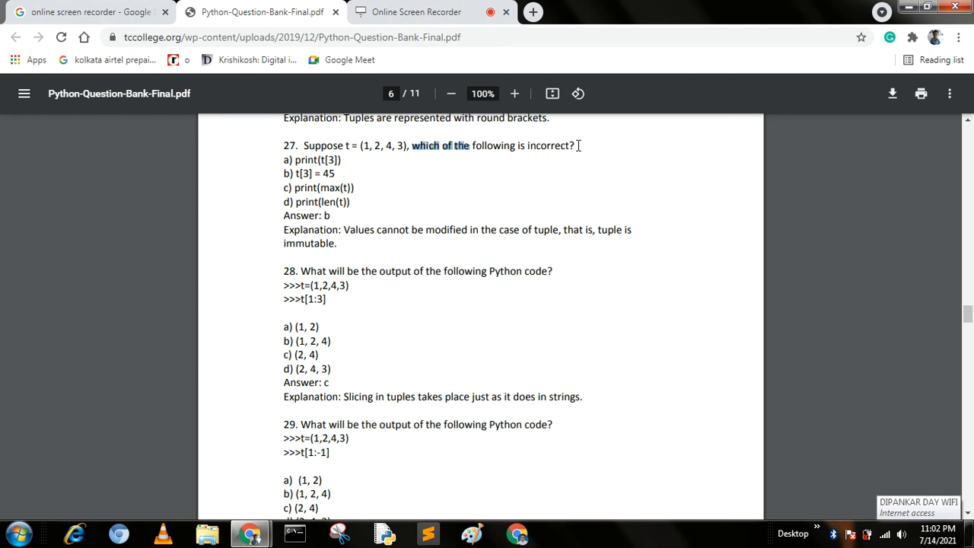
{"action": "mouse_move", "coordinate": [292, 174]}
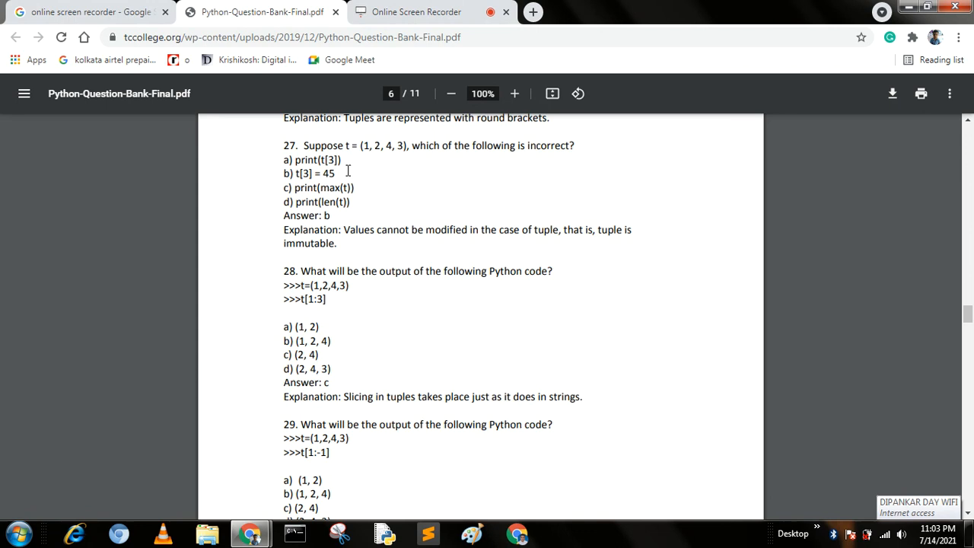
Step: Mark the incorrect option t[3] = 45, then read through question 30 onto page 7
{"action": "double_click", "coordinate": [311, 174]}
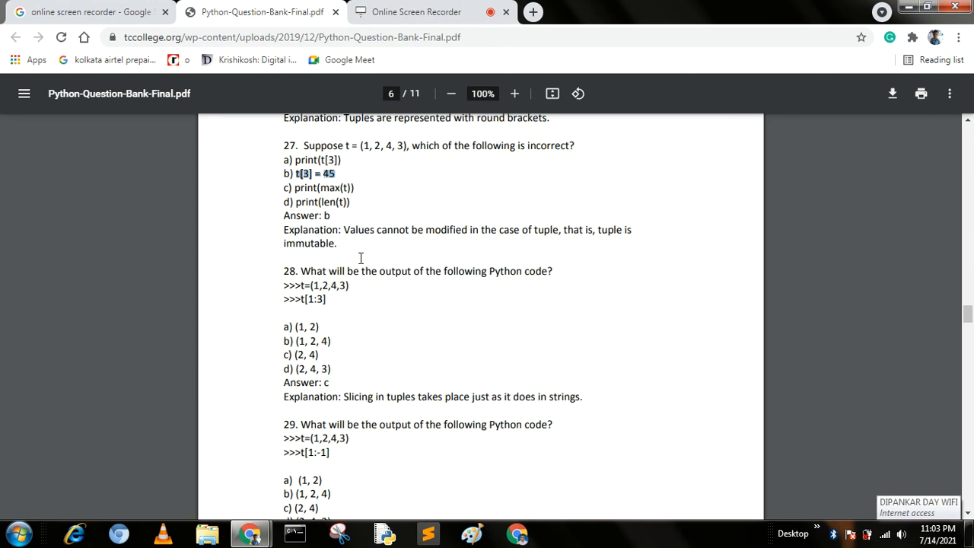
{"action": "scroll", "scroll_direction": "down", "scroll_amount": 3}
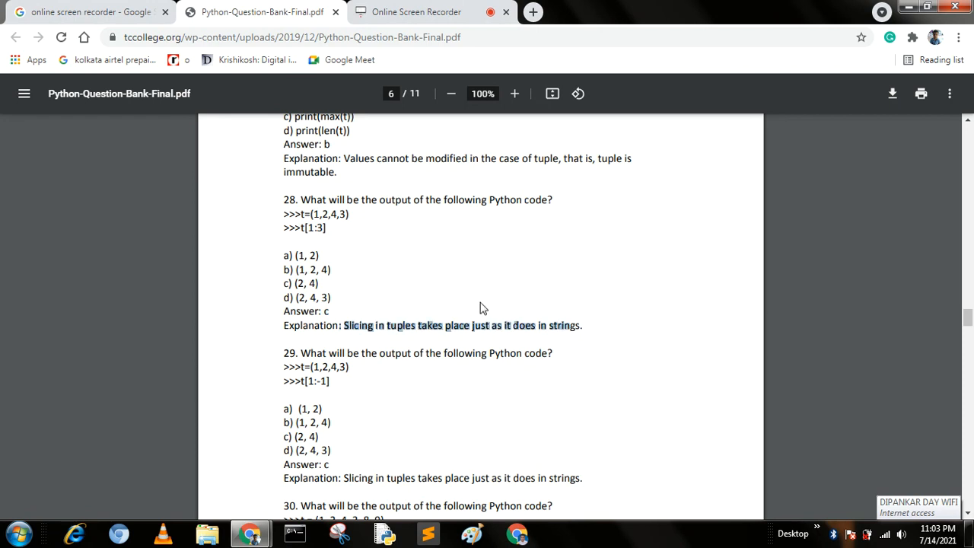
{"action": "scroll", "scroll_direction": "down", "scroll_amount": 3}
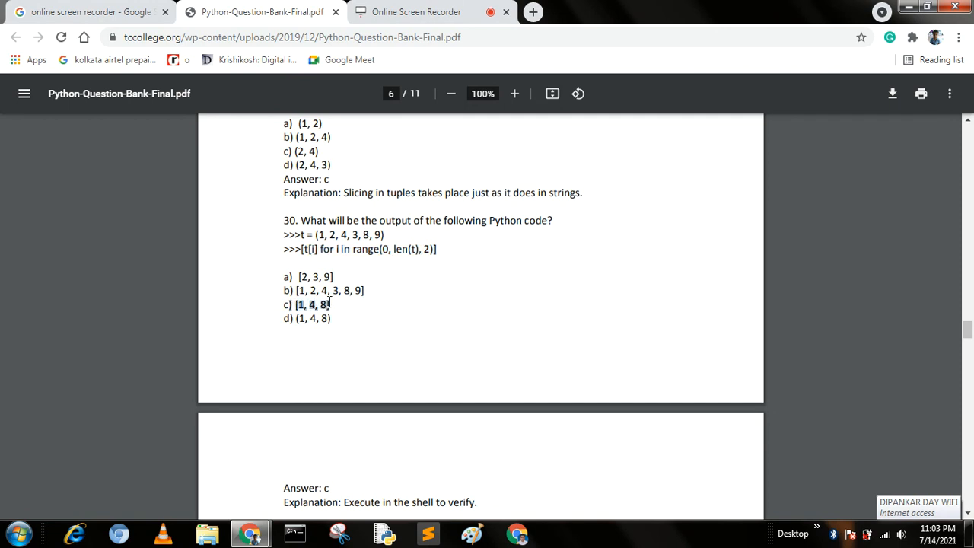
{"action": "mouse_move", "coordinate": [376, 308]}
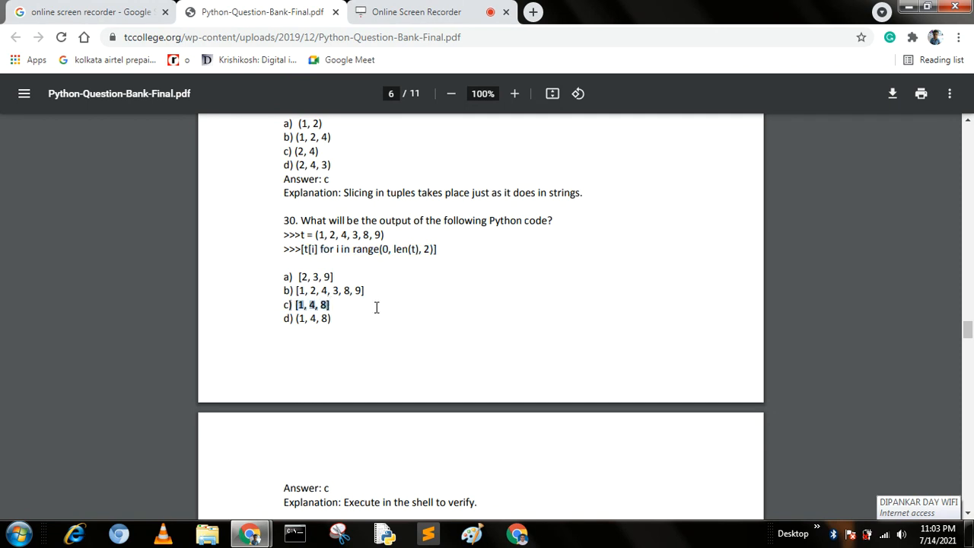
{"action": "scroll", "scroll_direction": "down", "scroll_amount": 3}
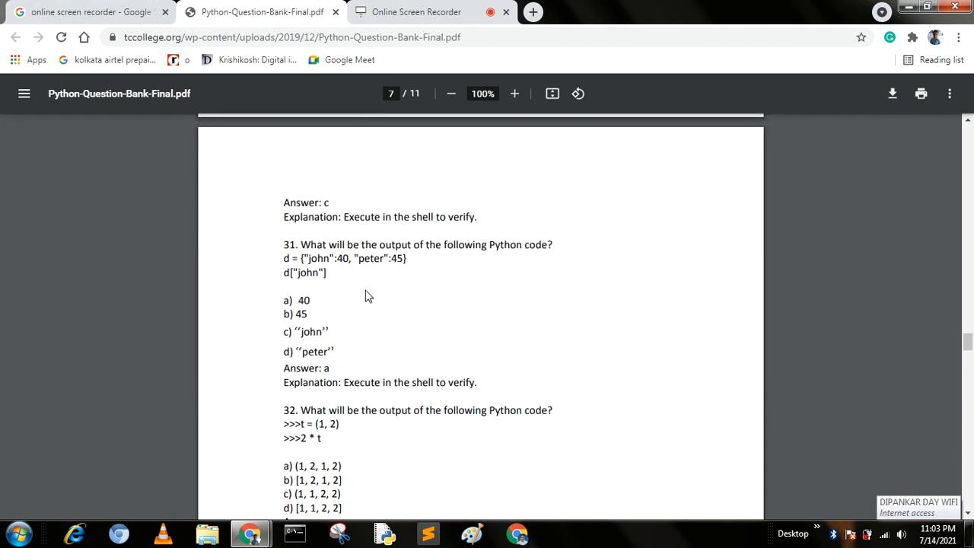
Step: Read down page 7 through questions 32 to 34
{"action": "scroll", "scroll_direction": "down", "scroll_amount": 3}
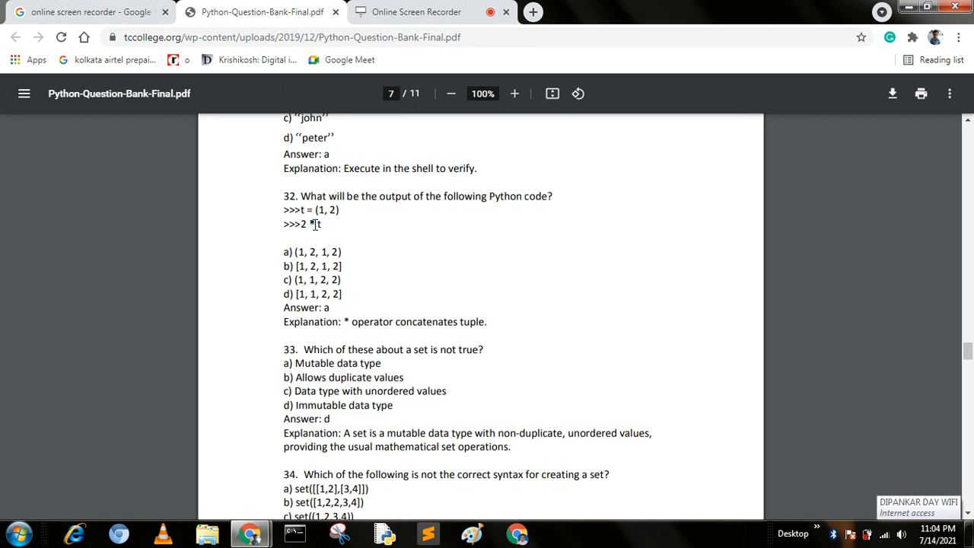
{"action": "scroll", "scroll_direction": "down", "scroll_amount": 3}
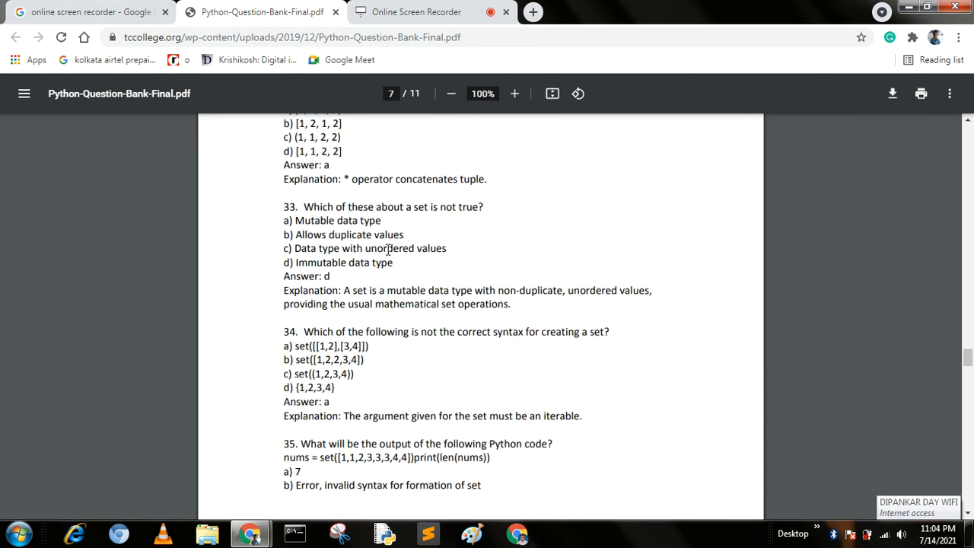
{"action": "scroll", "scroll_direction": "down", "scroll_amount": 3}
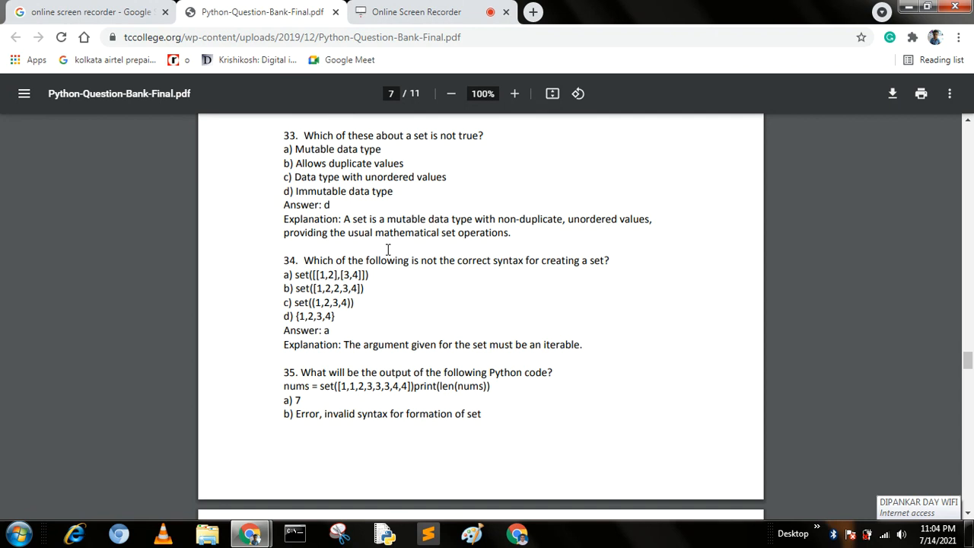
Step: Highlight option a of question 34, then move on to set question 36 on page 8
{"action": "double_click", "coordinate": [317, 260]}
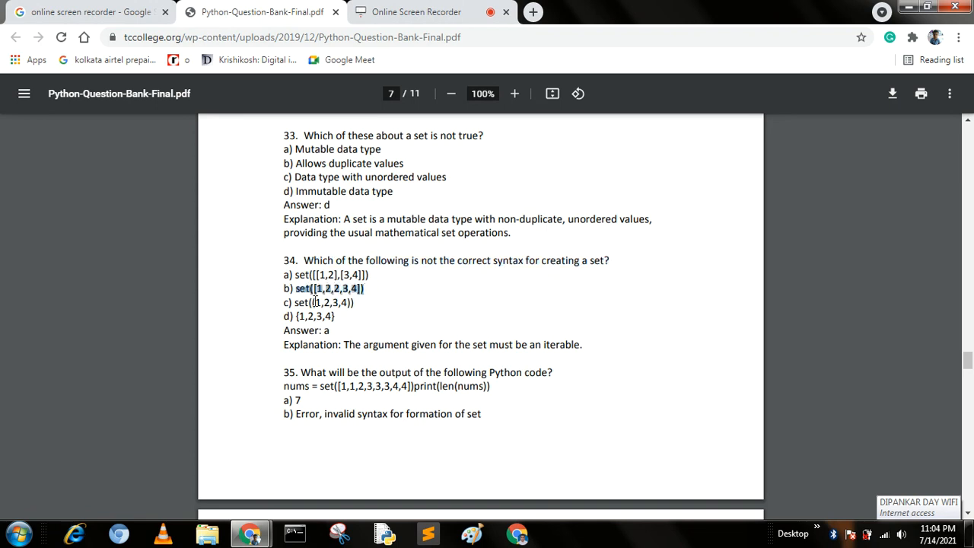
{"action": "left_click", "coordinate": [320, 301]}
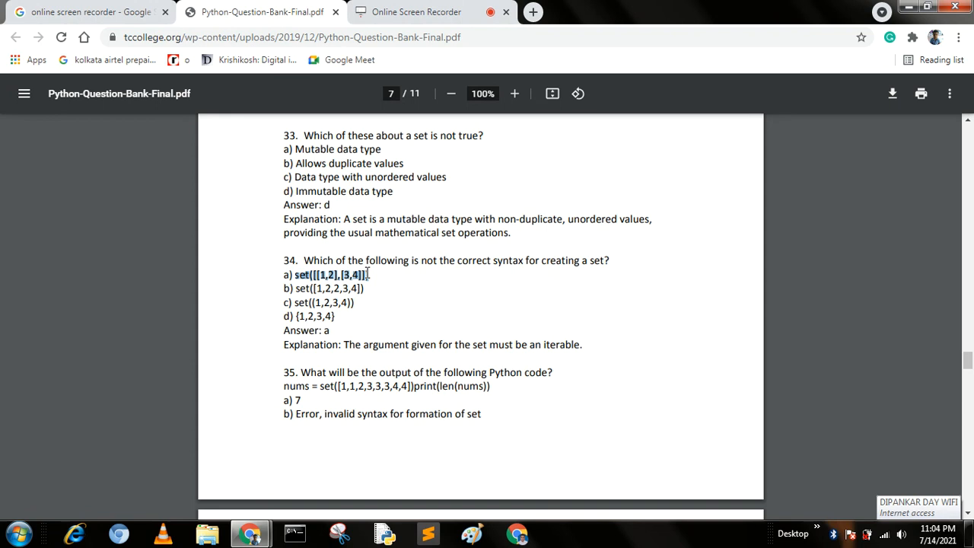
{"action": "mouse_move", "coordinate": [406, 315]}
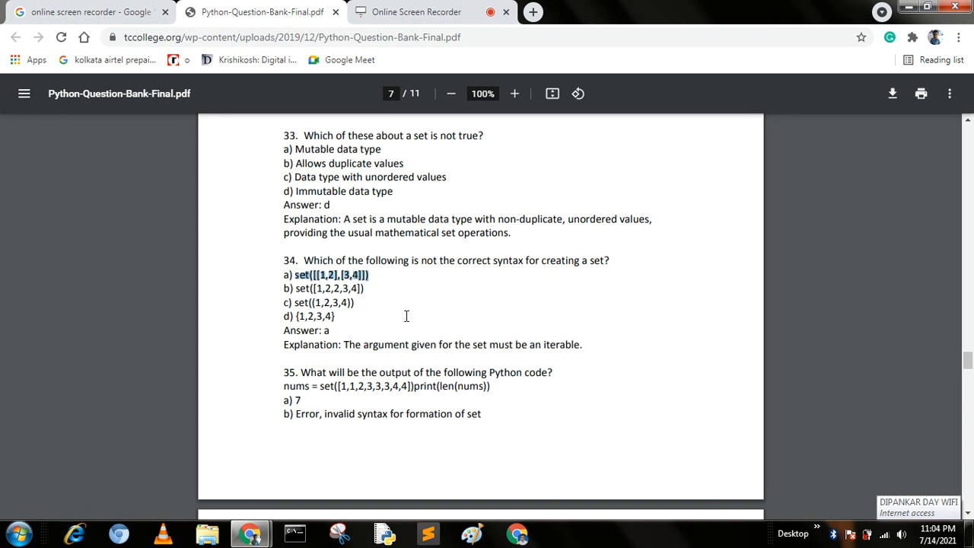
{"action": "scroll", "scroll_direction": "down", "scroll_amount": 3}
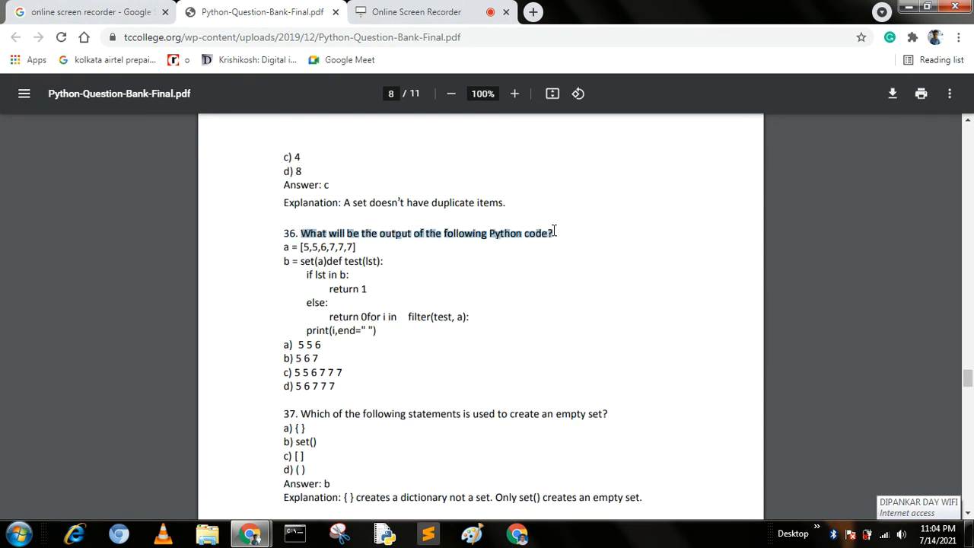
{"action": "mouse_move", "coordinate": [369, 261]}
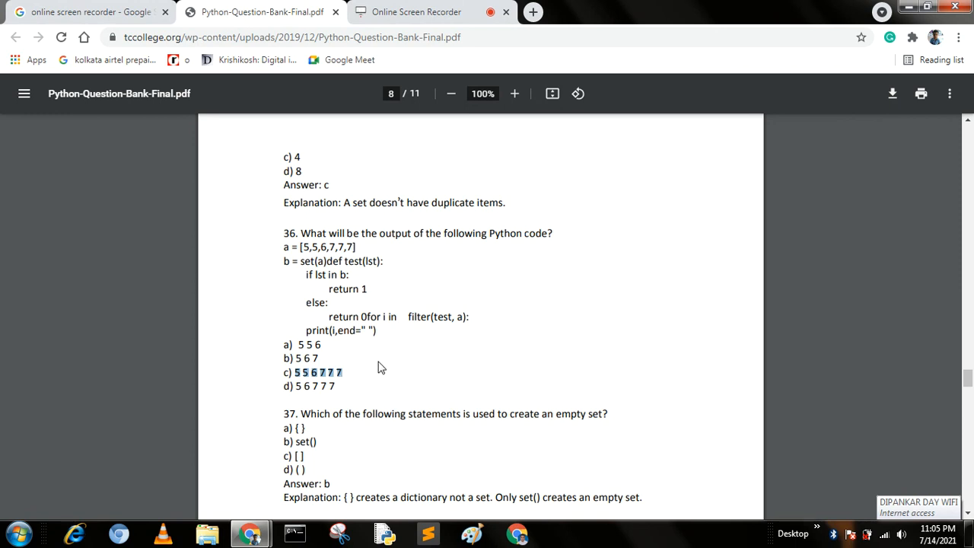
Step: Read through set questions 36 to 39 and their answers, reaching question 41 on page 9
{"action": "scroll", "scroll_direction": "down", "scroll_amount": 3}
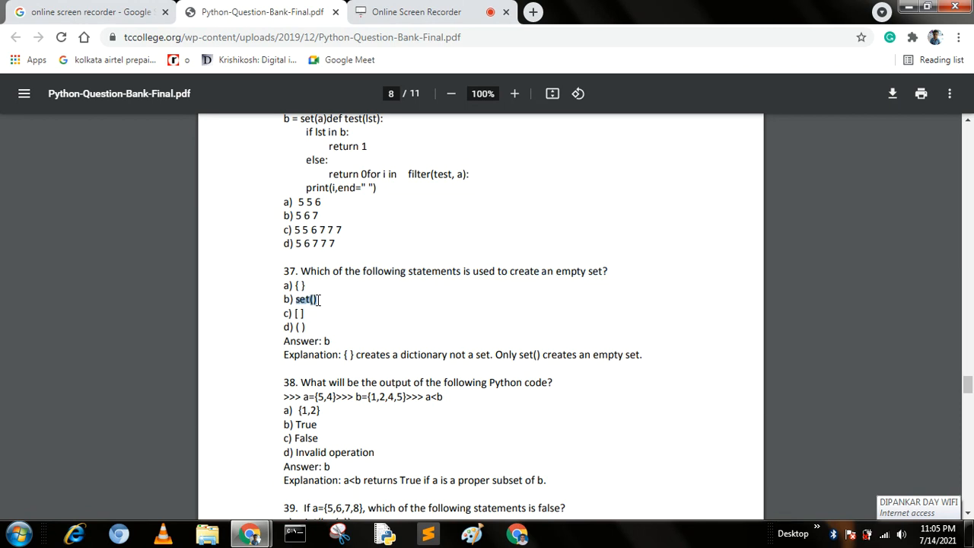
{"action": "mouse_move", "coordinate": [343, 304]}
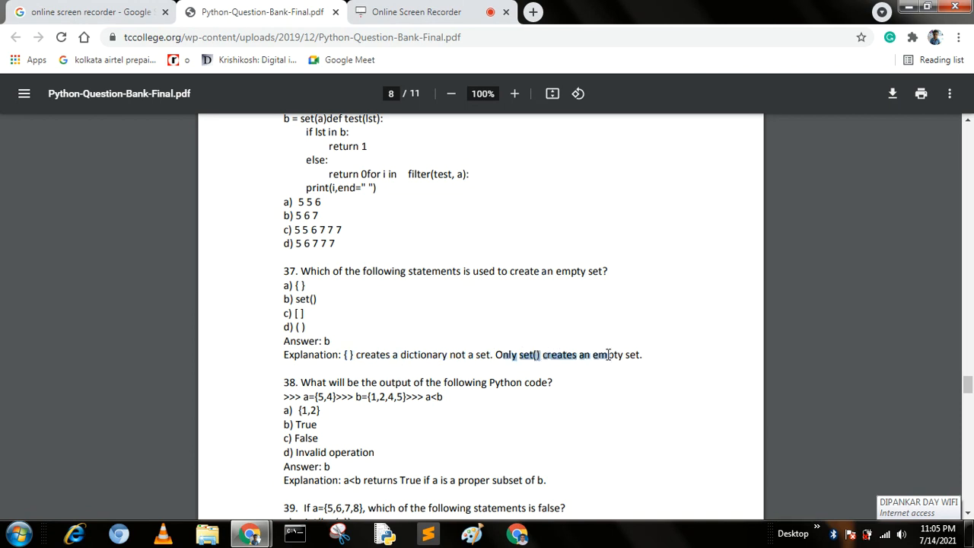
{"action": "scroll", "scroll_direction": "down", "scroll_amount": 3}
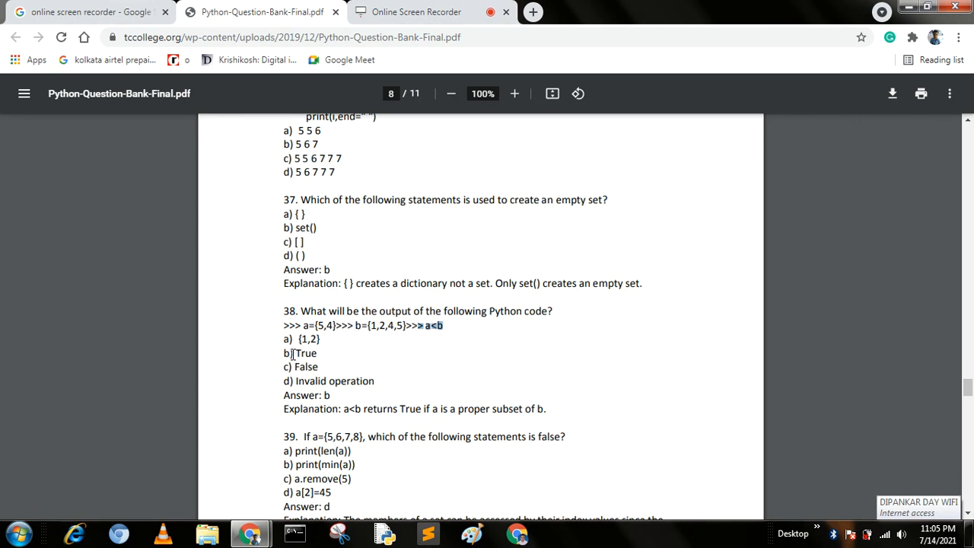
{"action": "scroll", "scroll_direction": "down", "scroll_amount": 3}
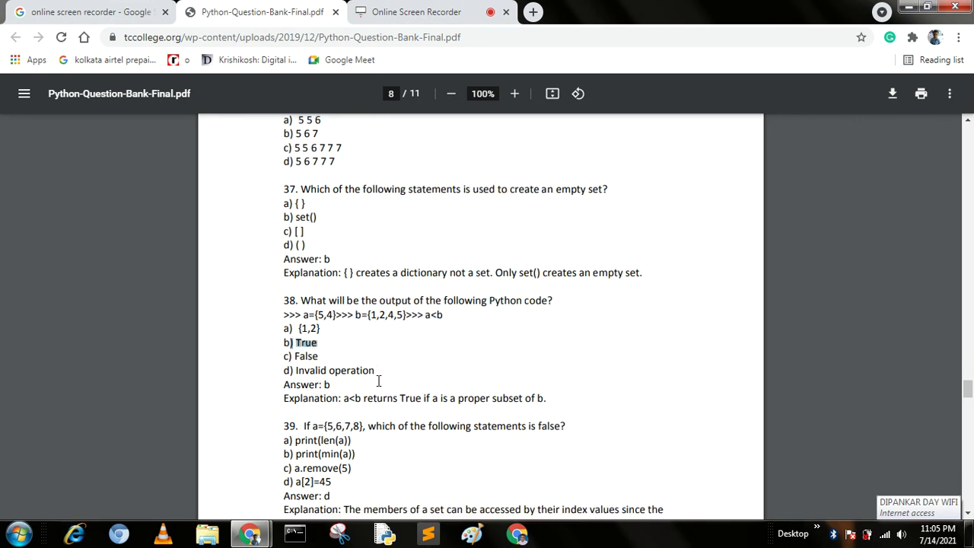
{"action": "scroll", "scroll_direction": "down", "scroll_amount": 3}
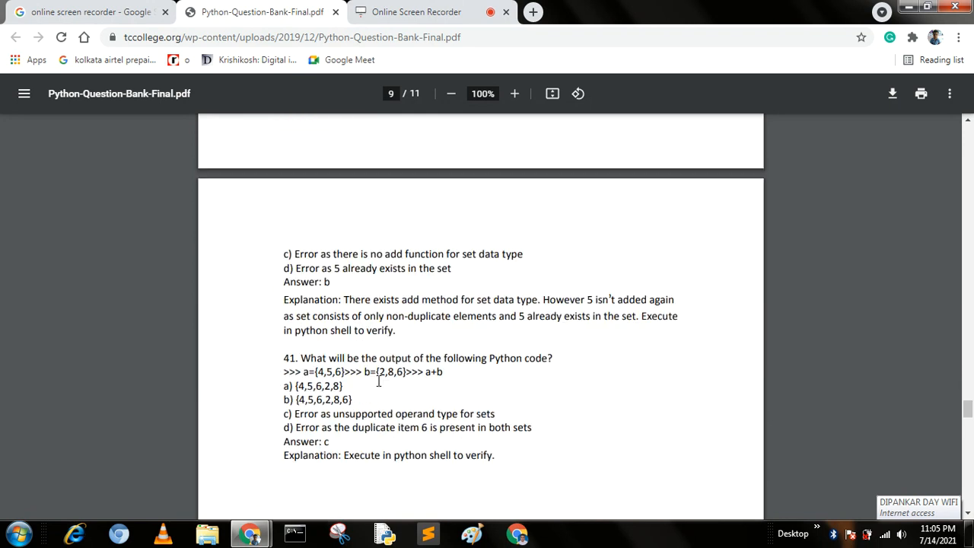
Step: Reach the Answer In One Sentence list and highlight question 4 on type conversion
{"action": "scroll", "scroll_direction": "down", "scroll_amount": 3}
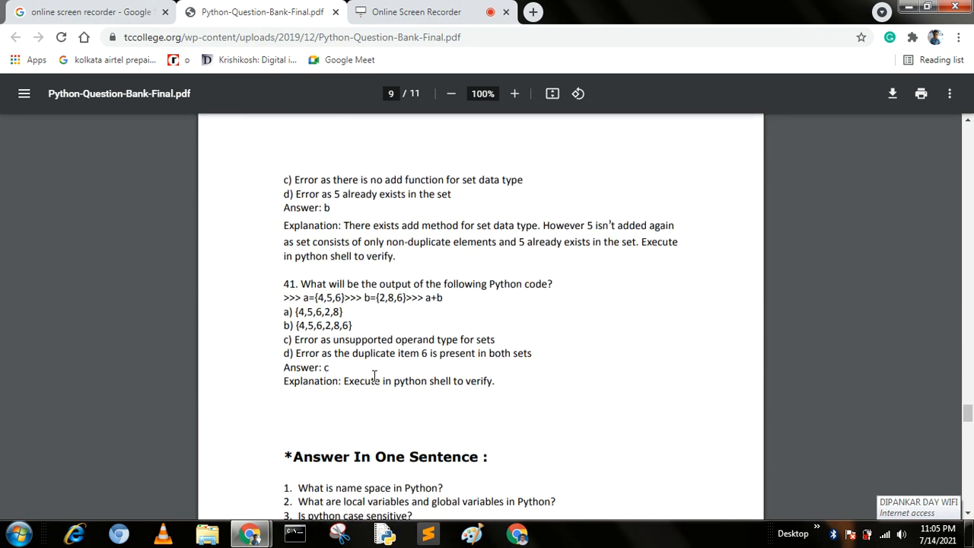
{"action": "scroll", "scroll_direction": "down", "scroll_amount": 3}
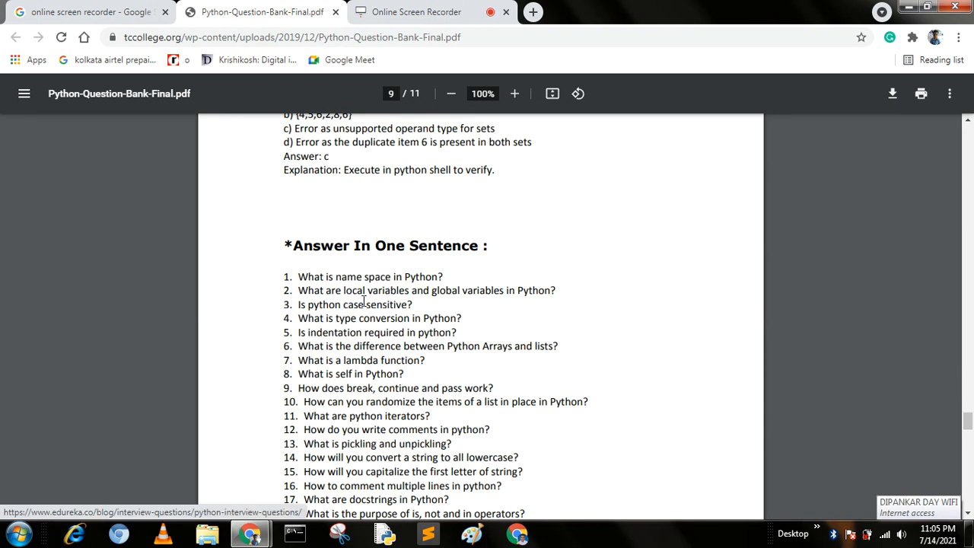
{"action": "mouse_move", "coordinate": [363, 300]}
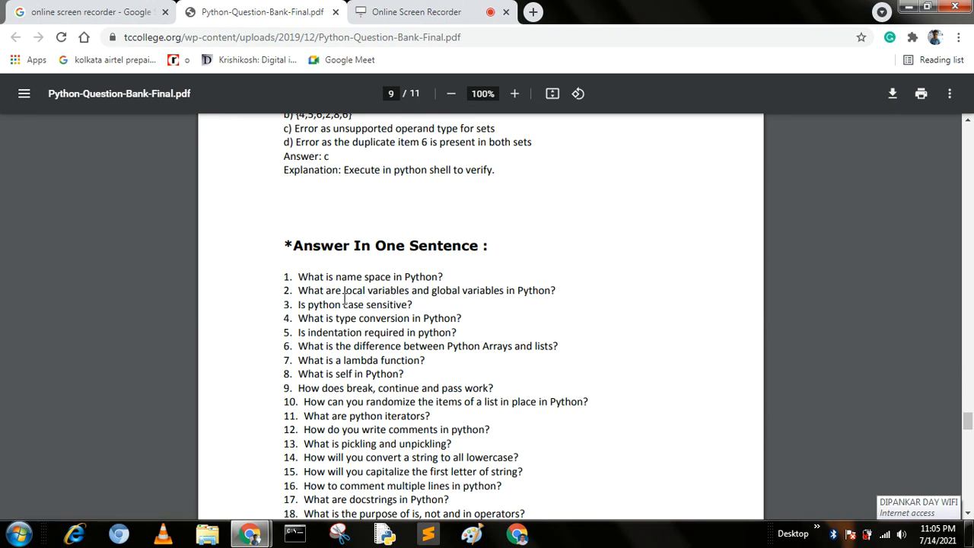
{"action": "mouse_move", "coordinate": [362, 291]}
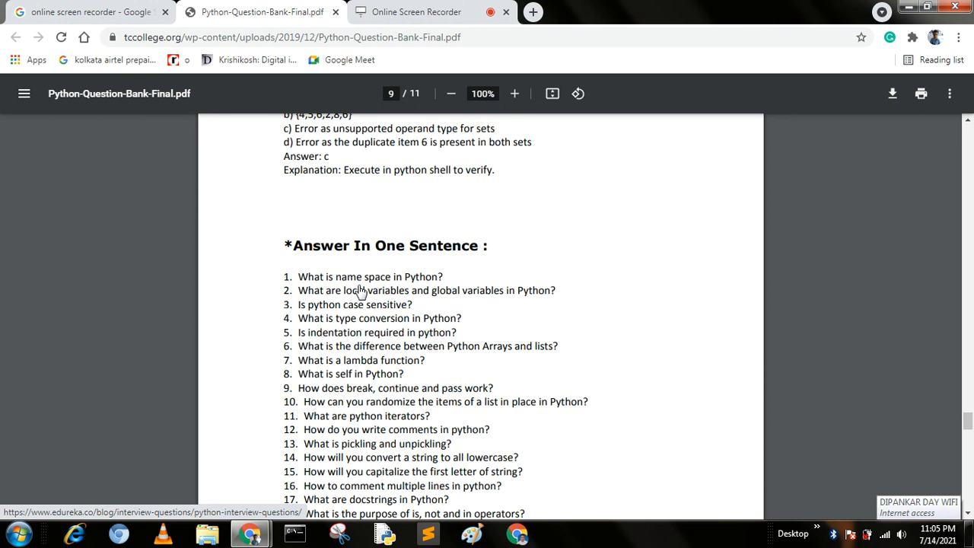
{"action": "mouse_move", "coordinate": [496, 297]}
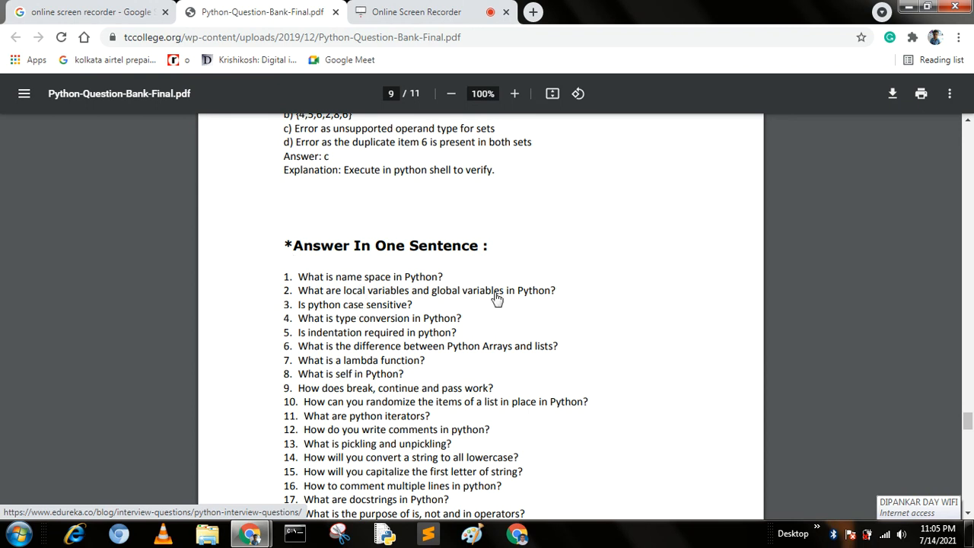
{"action": "mouse_move", "coordinate": [509, 311]}
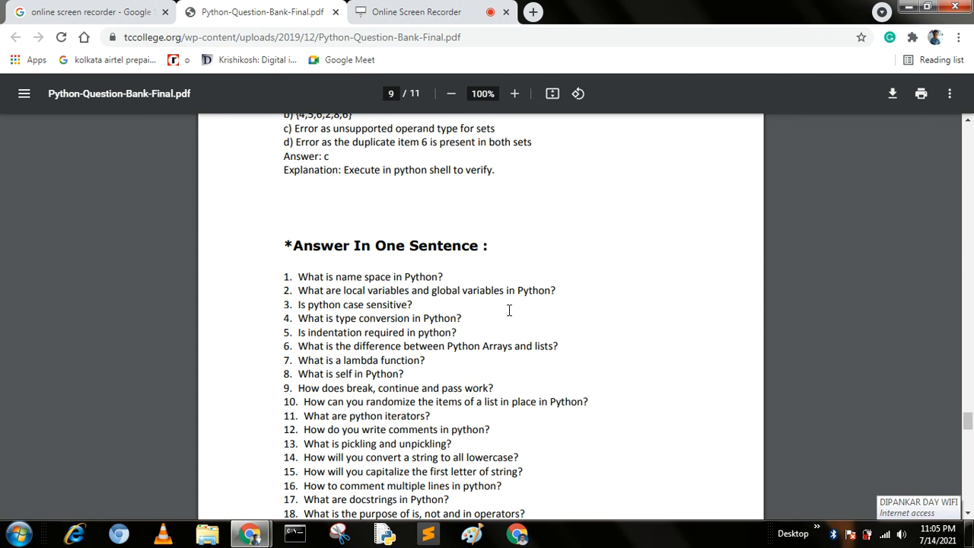
{"action": "double_click", "coordinate": [377, 305]}
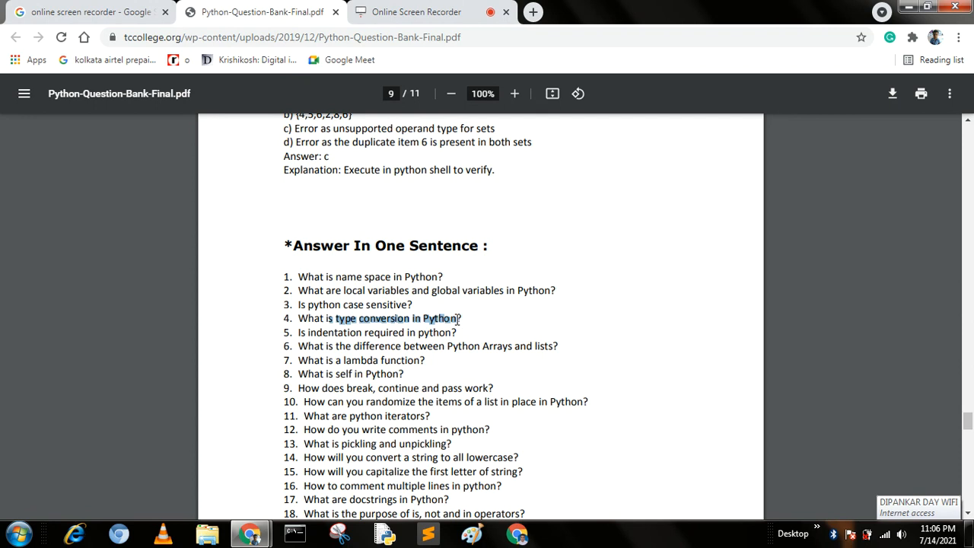
{"action": "mouse_move", "coordinate": [510, 326]}
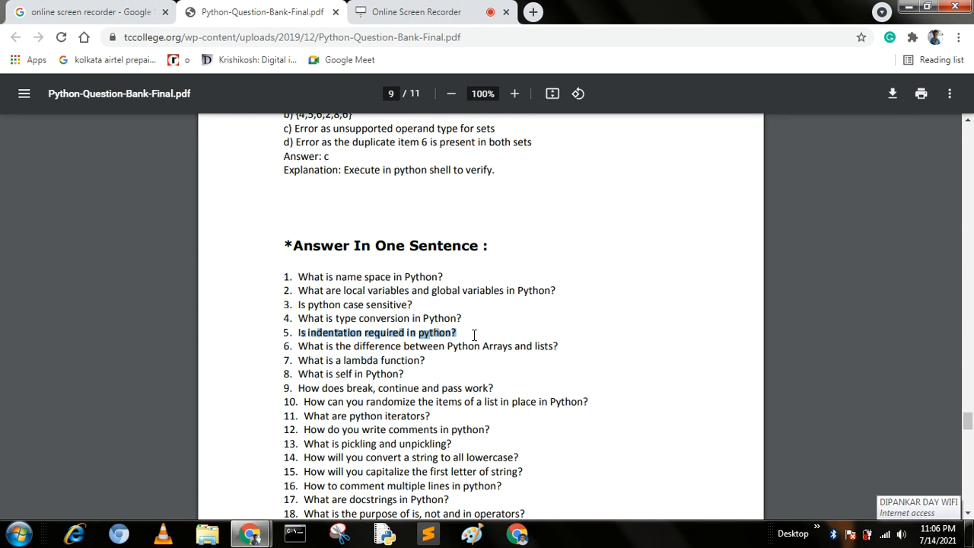
{"action": "mouse_move", "coordinate": [442, 345]}
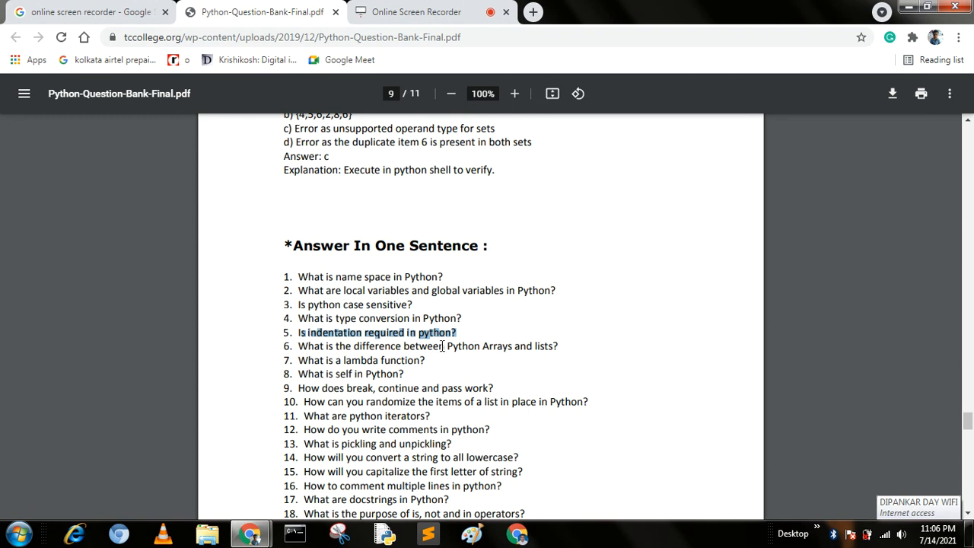
{"action": "mouse_move", "coordinate": [320, 375]}
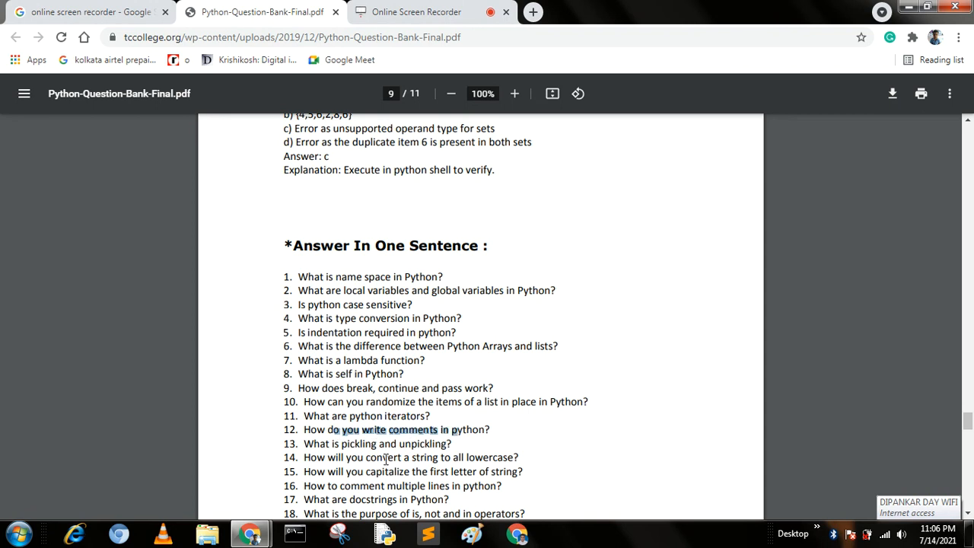
Step: Scroll through pages 10 and 11 to the last Long Answer Questions at the document's end
{"action": "scroll", "scroll_direction": "down", "scroll_amount": 3}
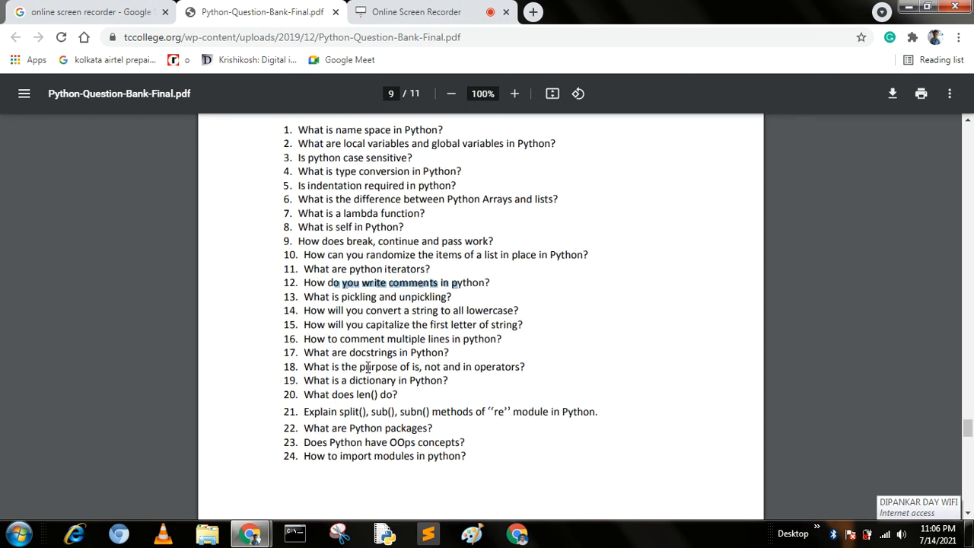
{"action": "scroll", "scroll_direction": "down", "scroll_amount": 3}
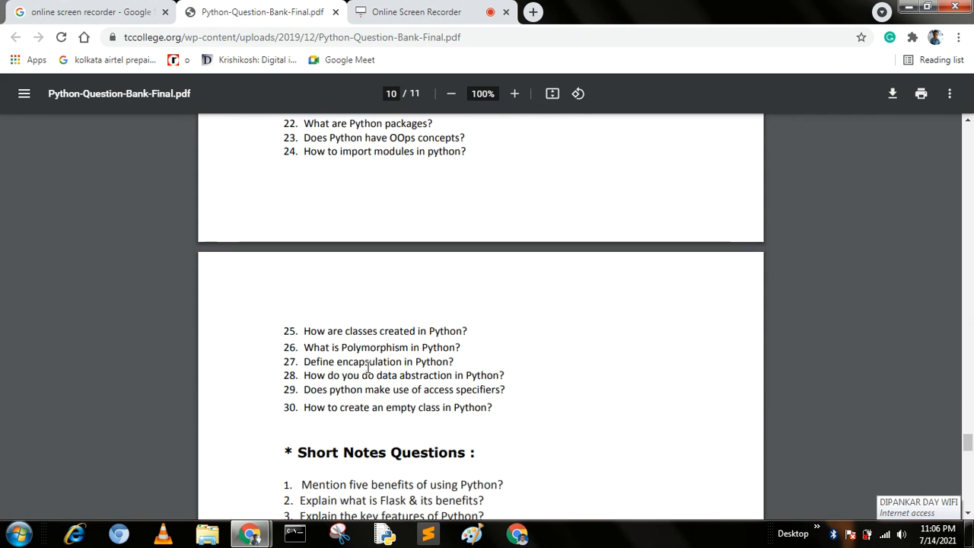
{"action": "scroll", "scroll_direction": "down", "scroll_amount": 3}
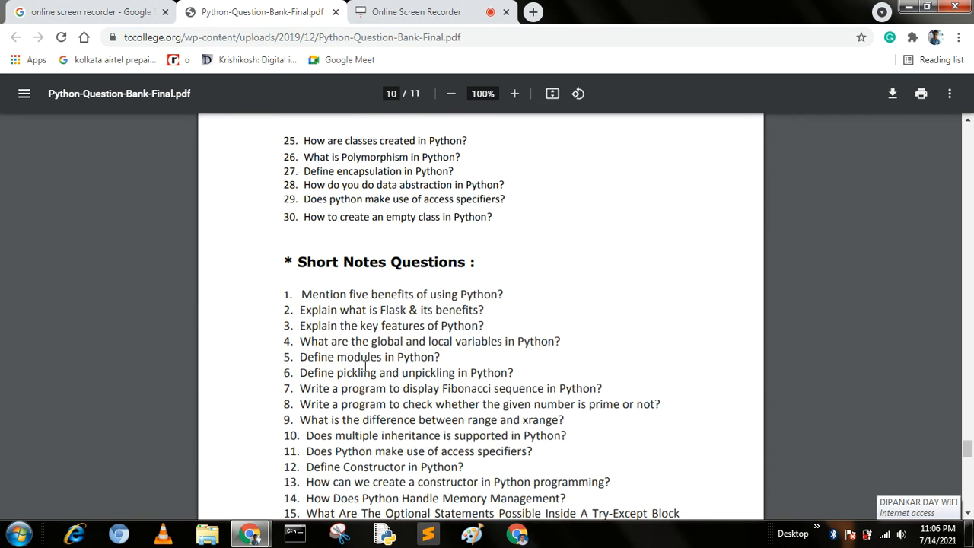
{"action": "scroll", "scroll_direction": "down", "scroll_amount": 3}
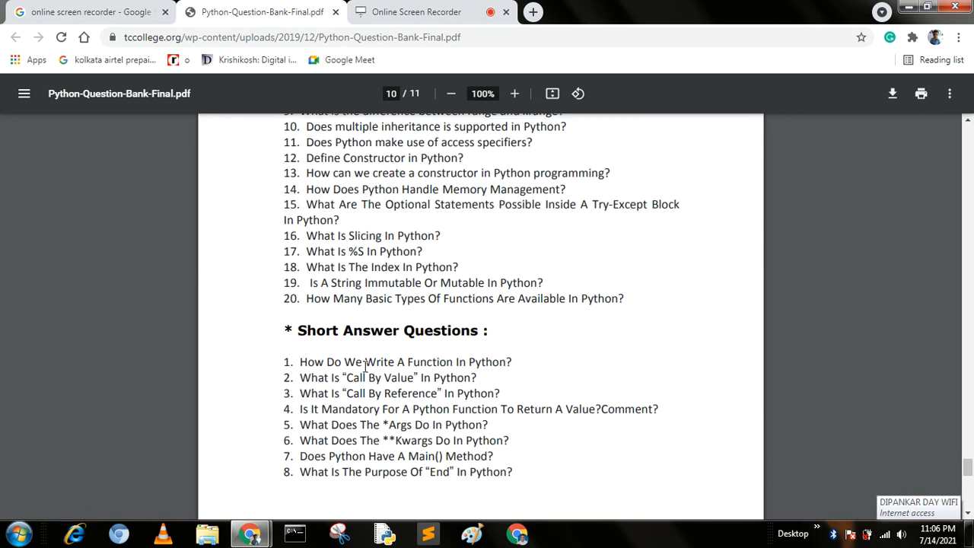
{"action": "scroll", "scroll_direction": "down", "scroll_amount": 3}
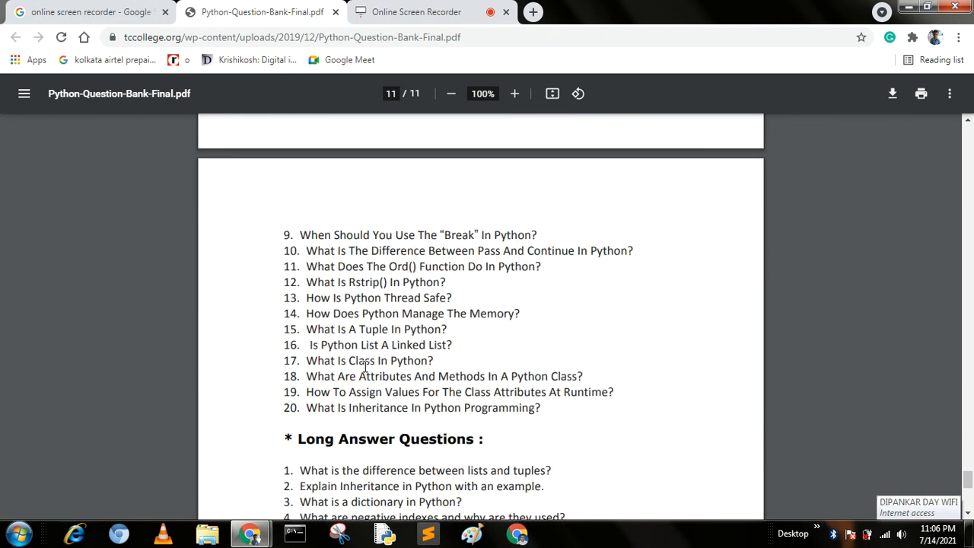
{"action": "scroll", "scroll_direction": "down", "scroll_amount": 3}
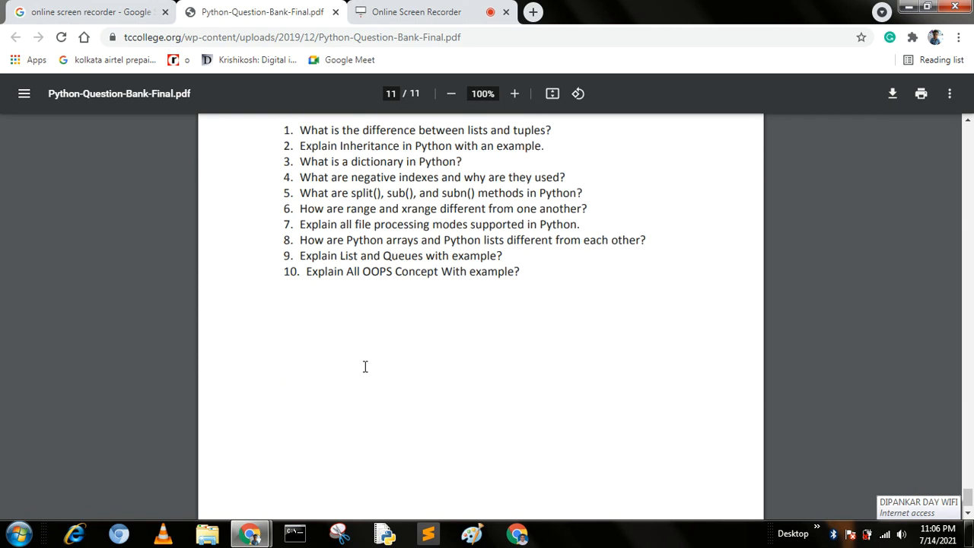
{"action": "scroll", "scroll_direction": "down", "scroll_amount": 3}
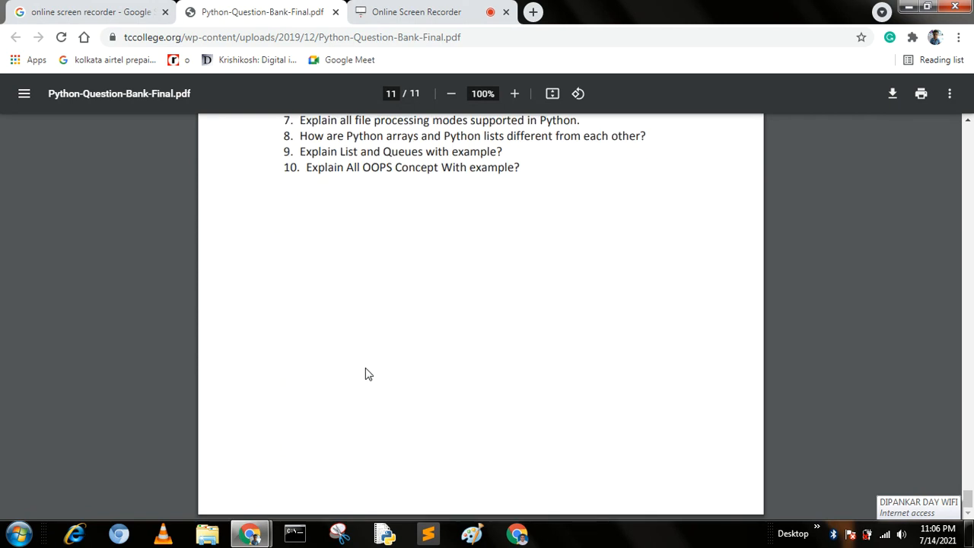